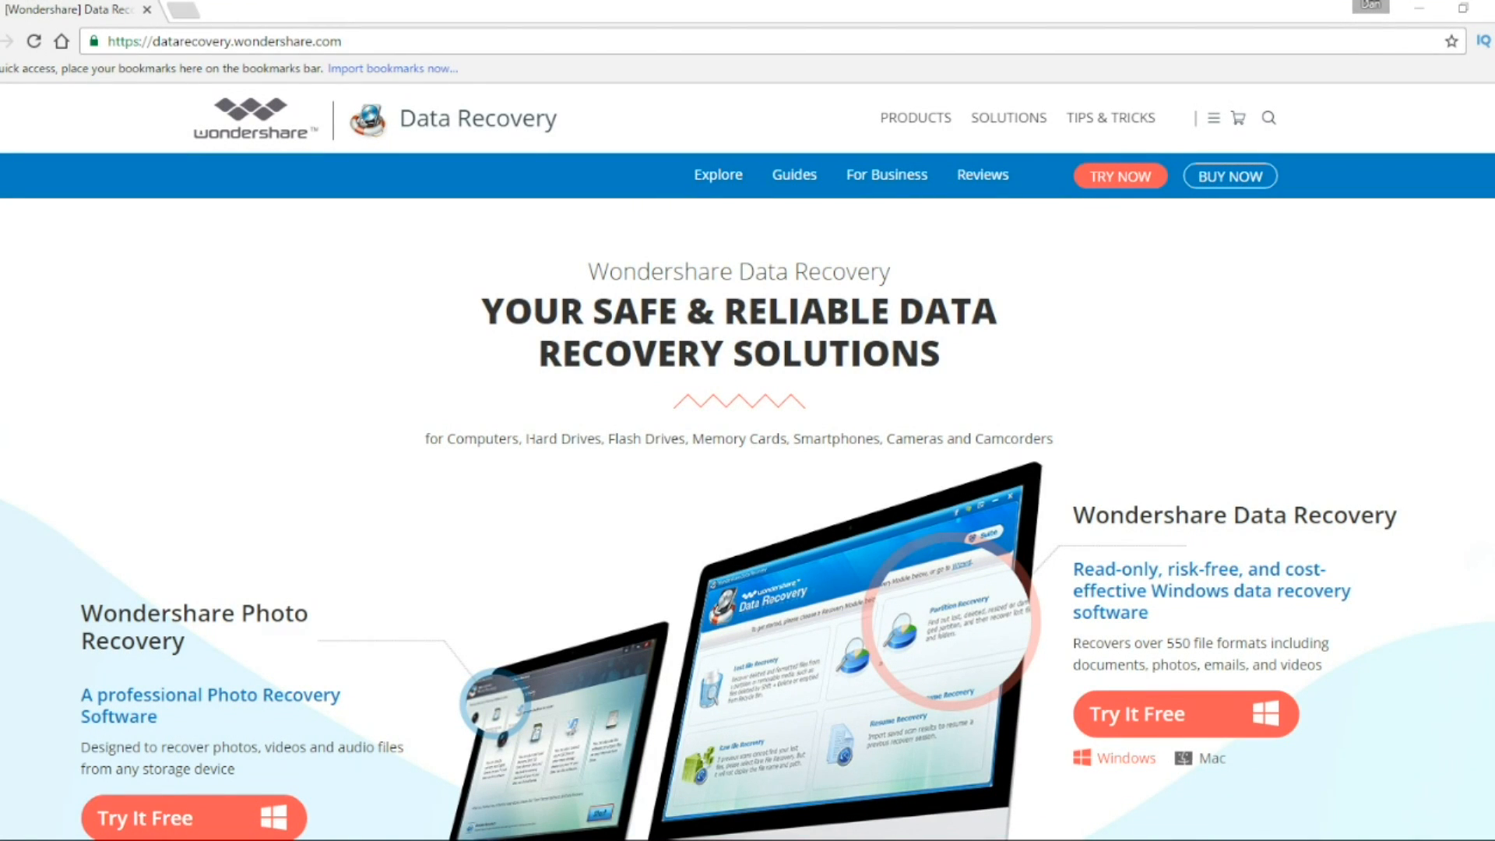
mouse_move(1320, 492)
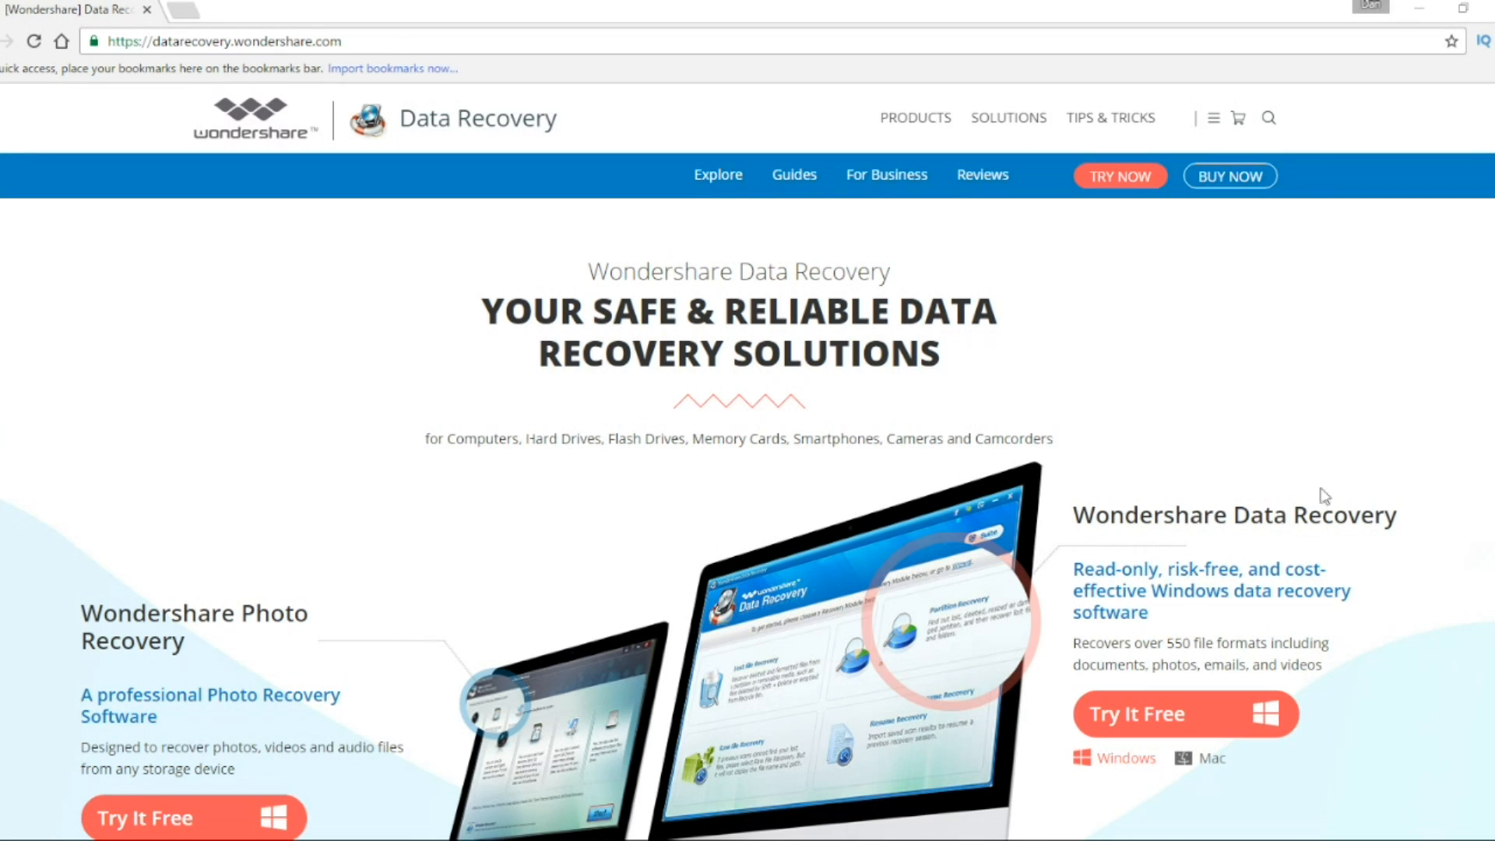
mouse_move(1379, 474)
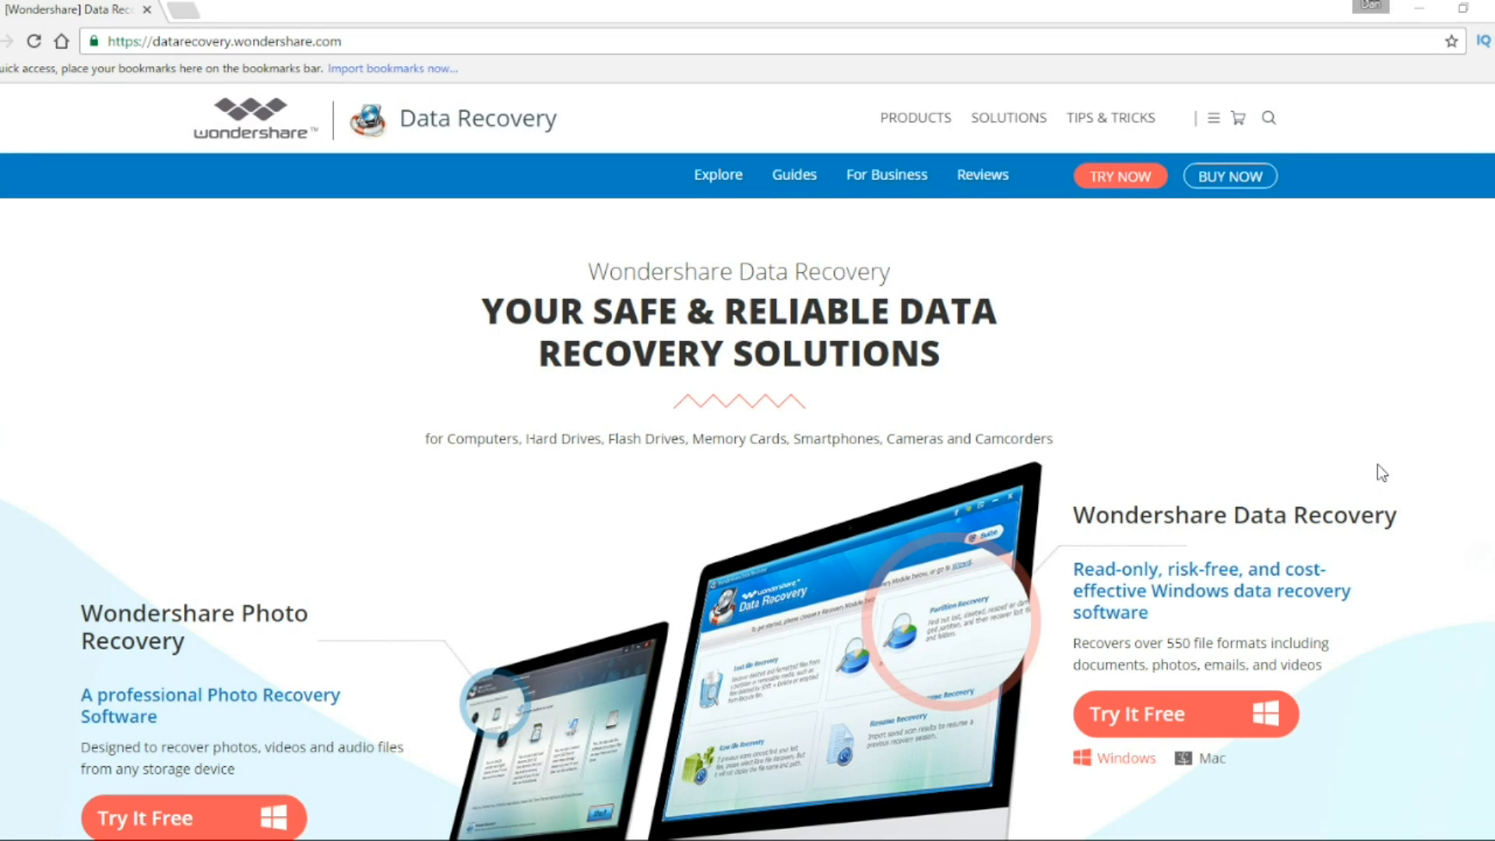
- Scroll down the Wondershare Data Recovery homepage to the How It Works section
scroll(down, 3)
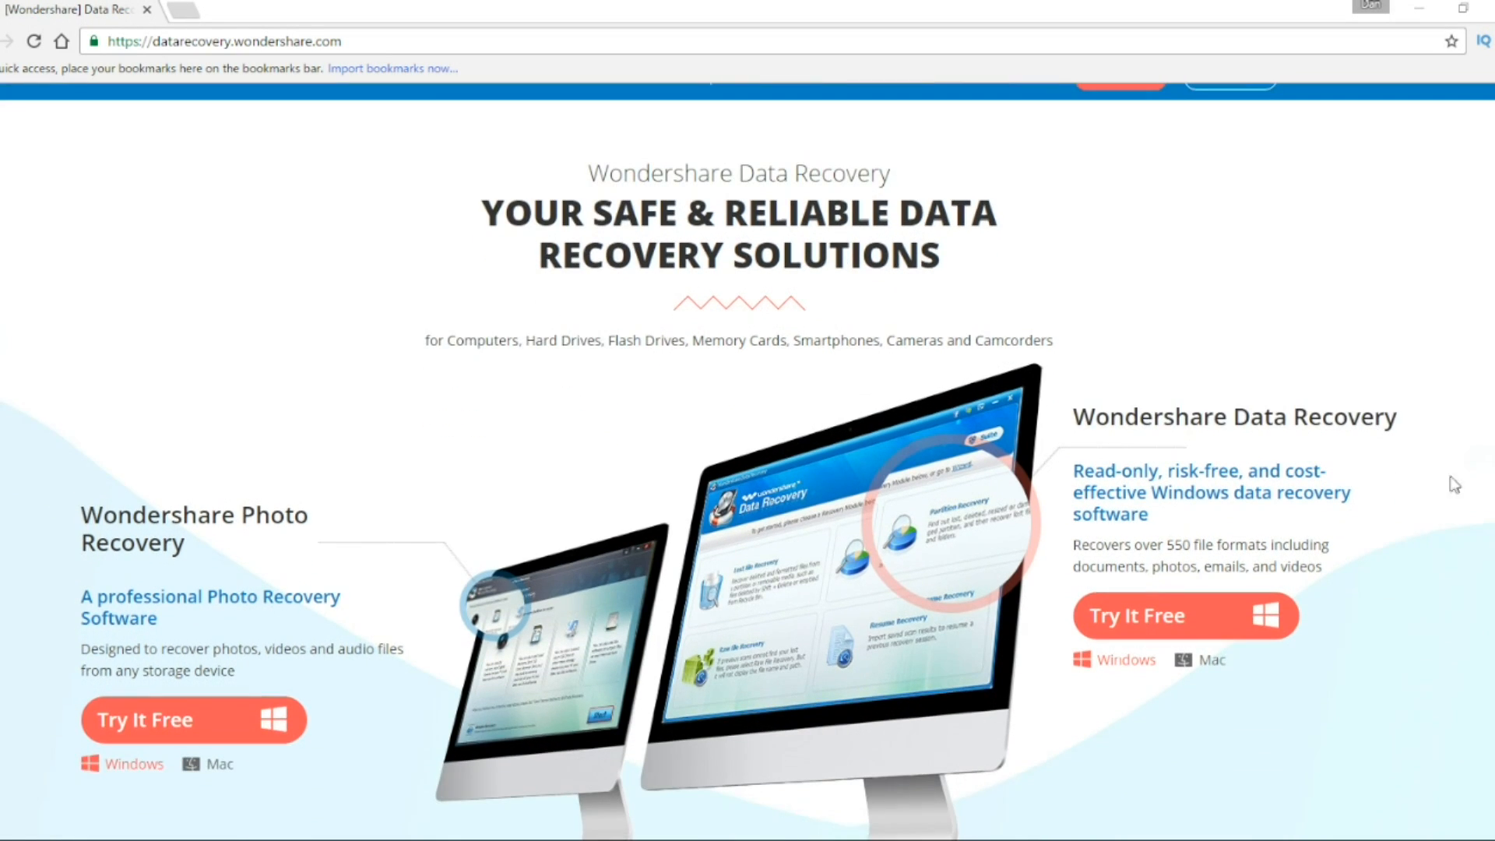
scroll(down, 3)
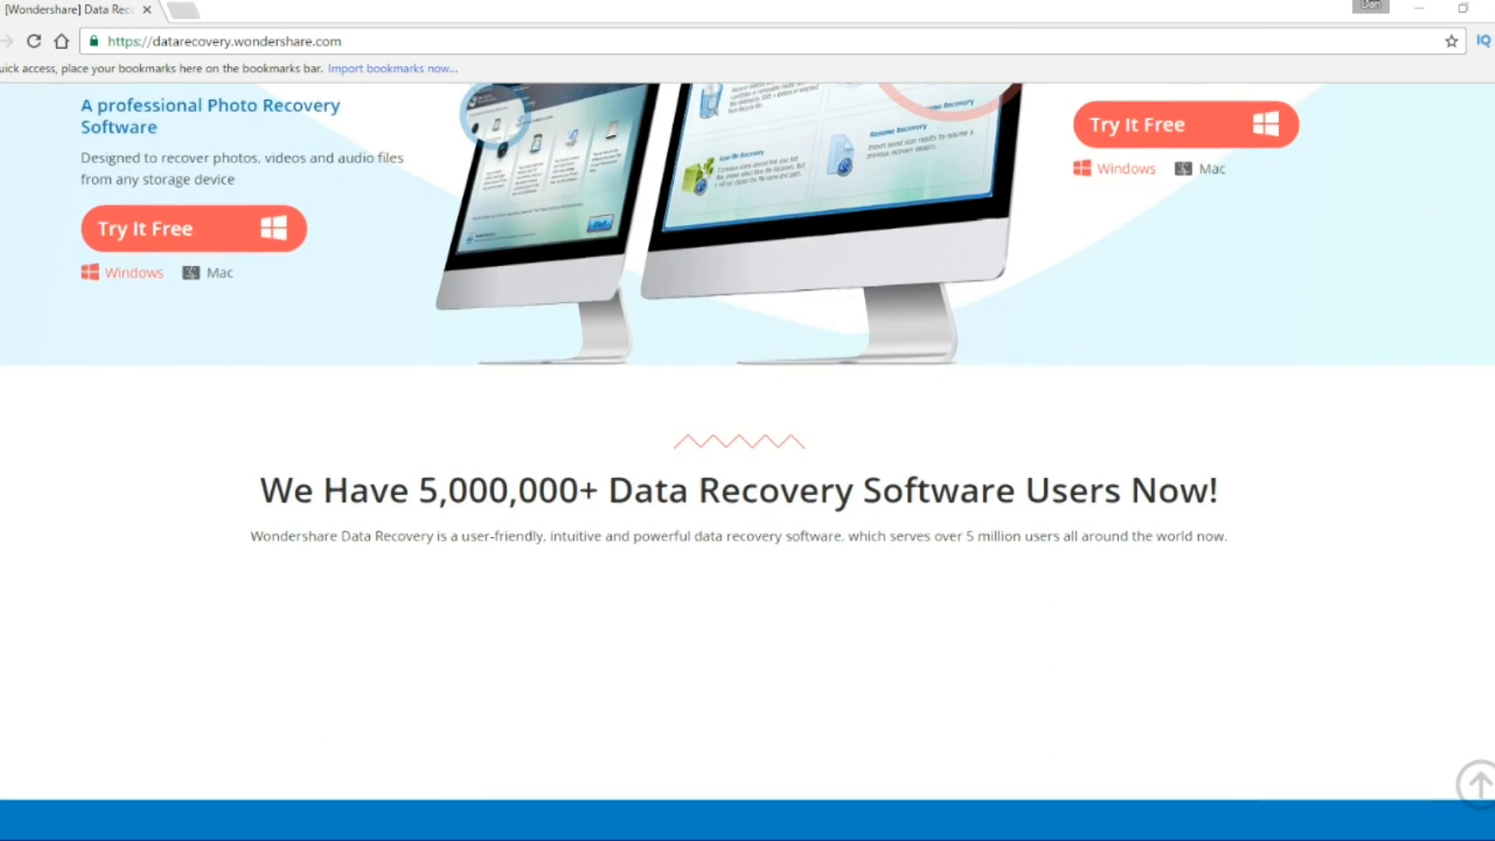
scroll(down, 3)
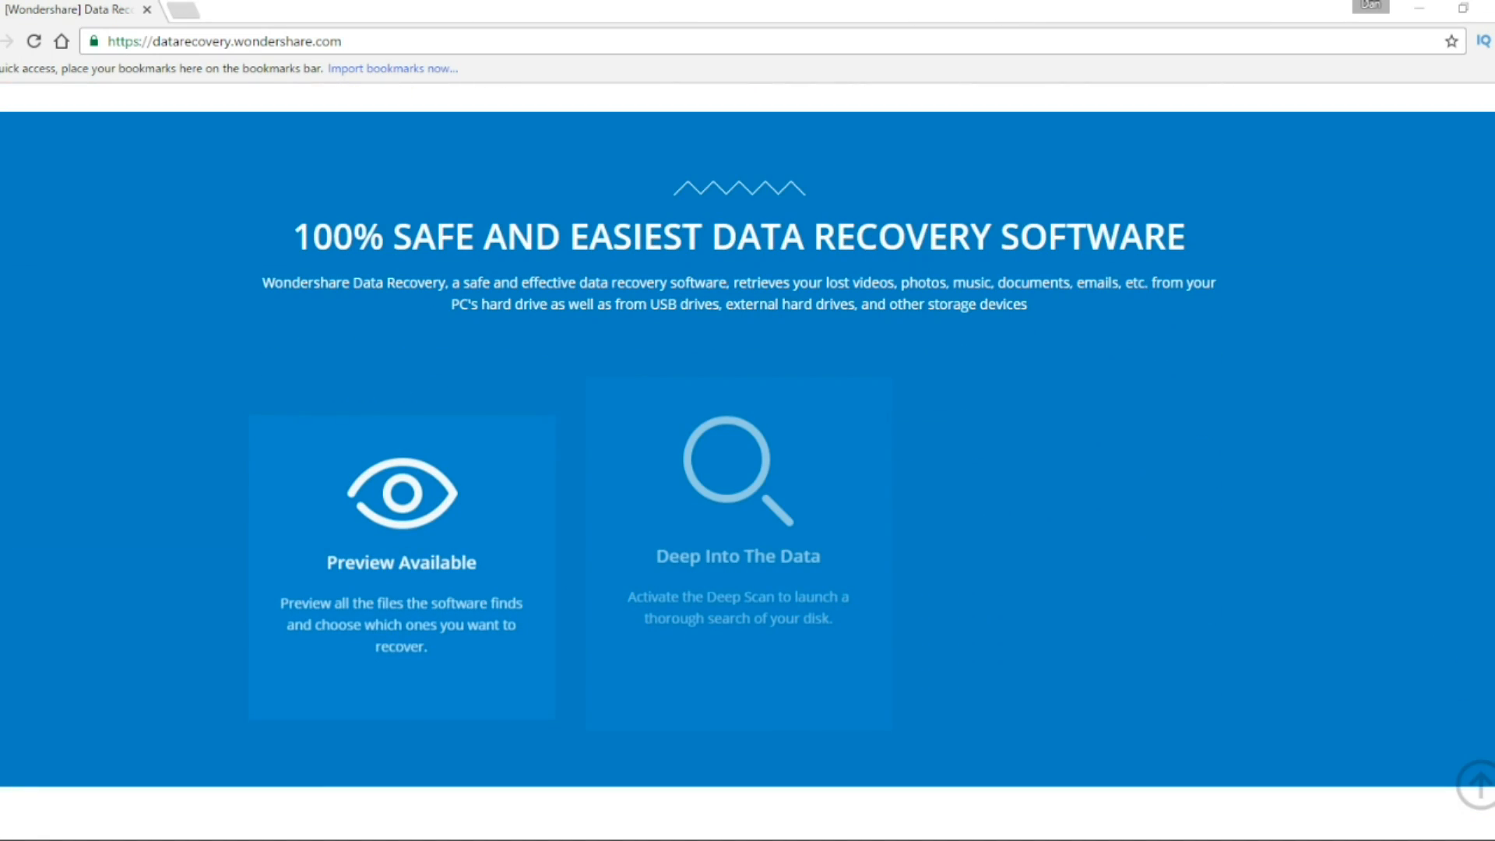
scroll(down, 3)
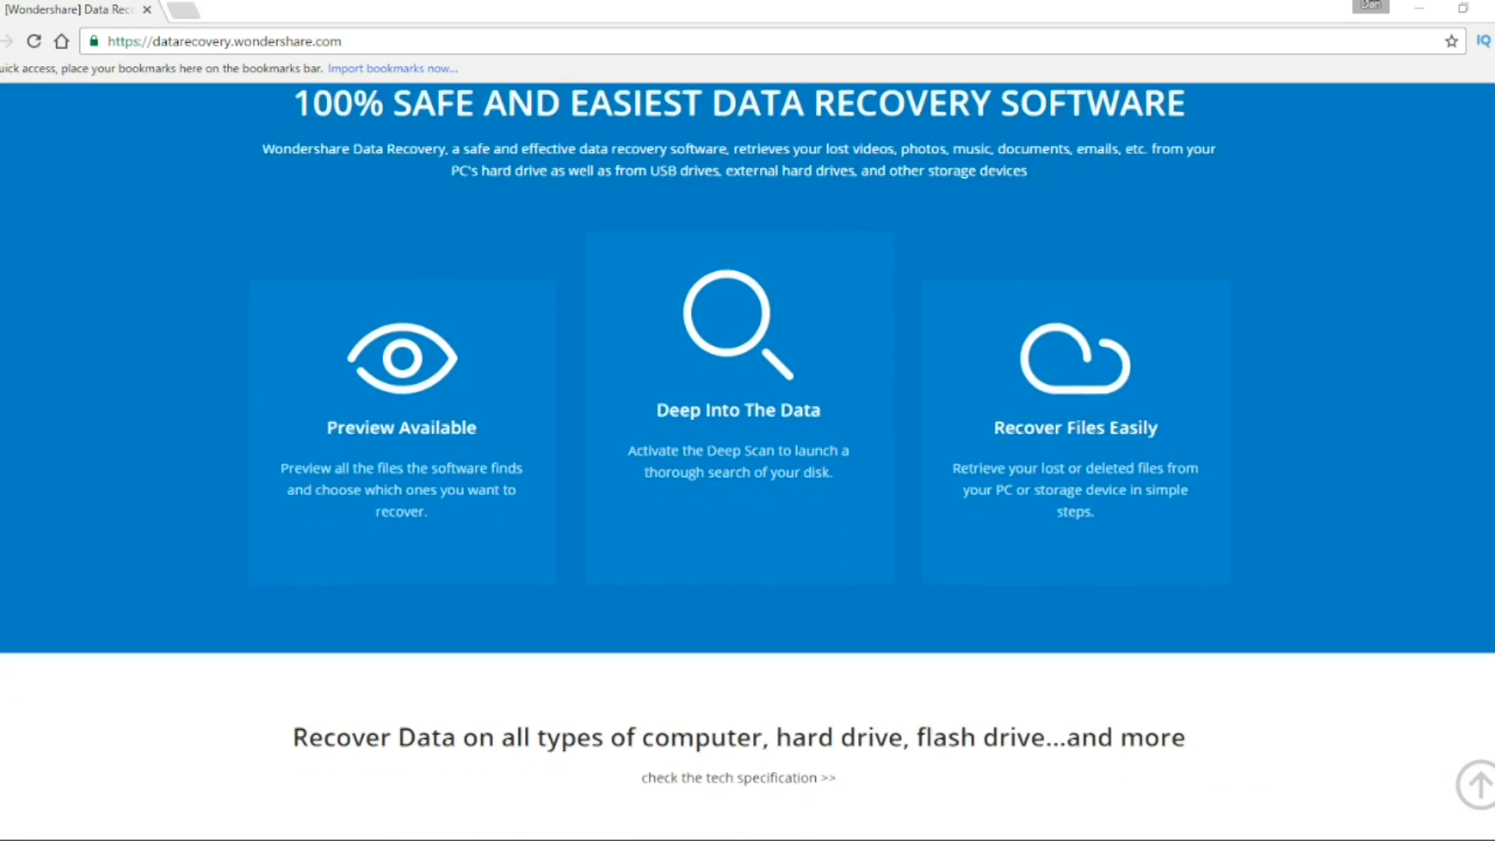
scroll(down, 3)
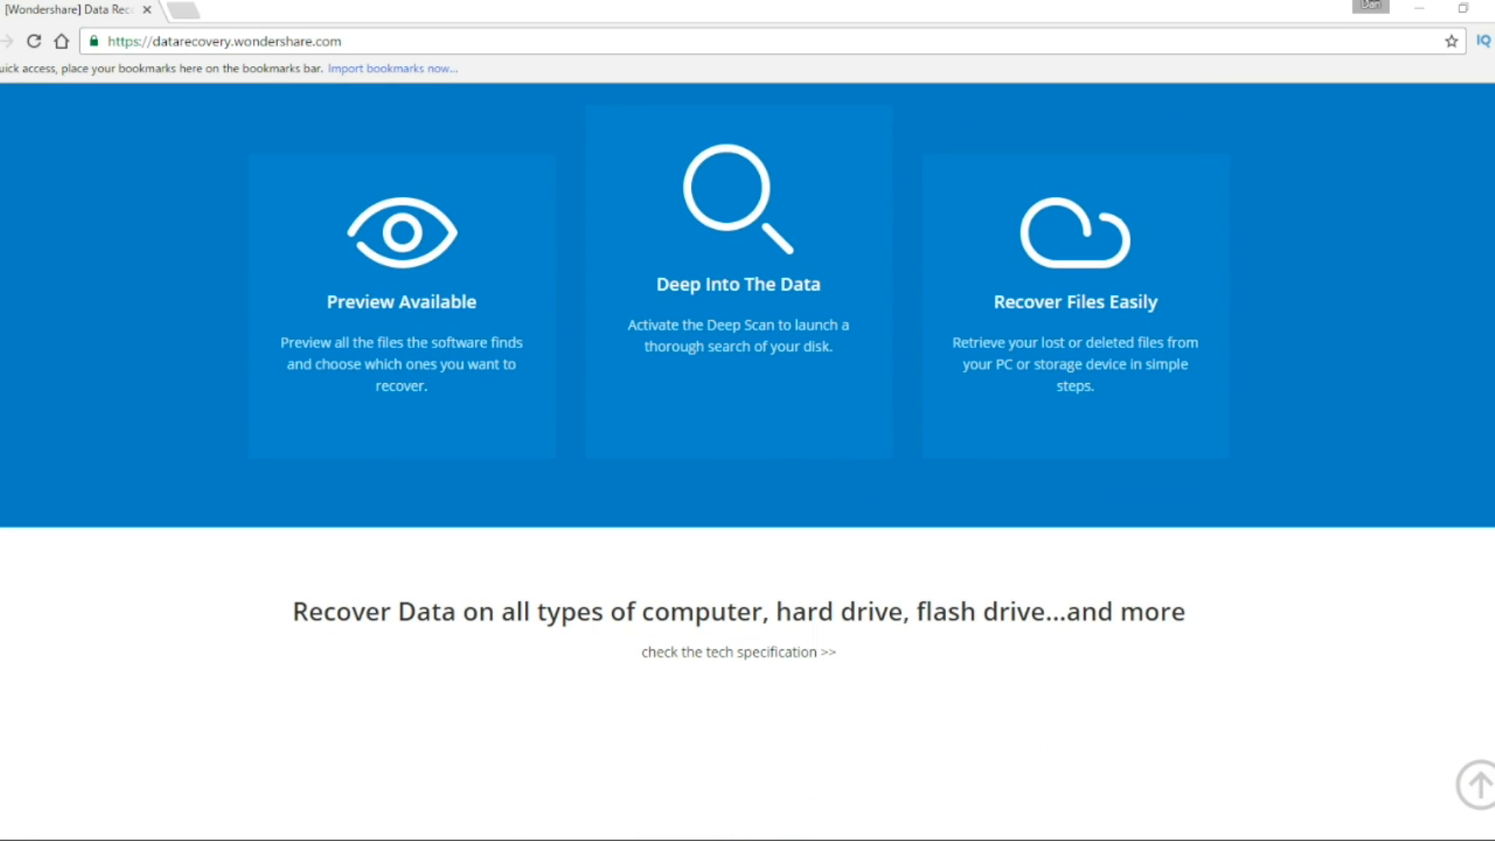
scroll(down, 3)
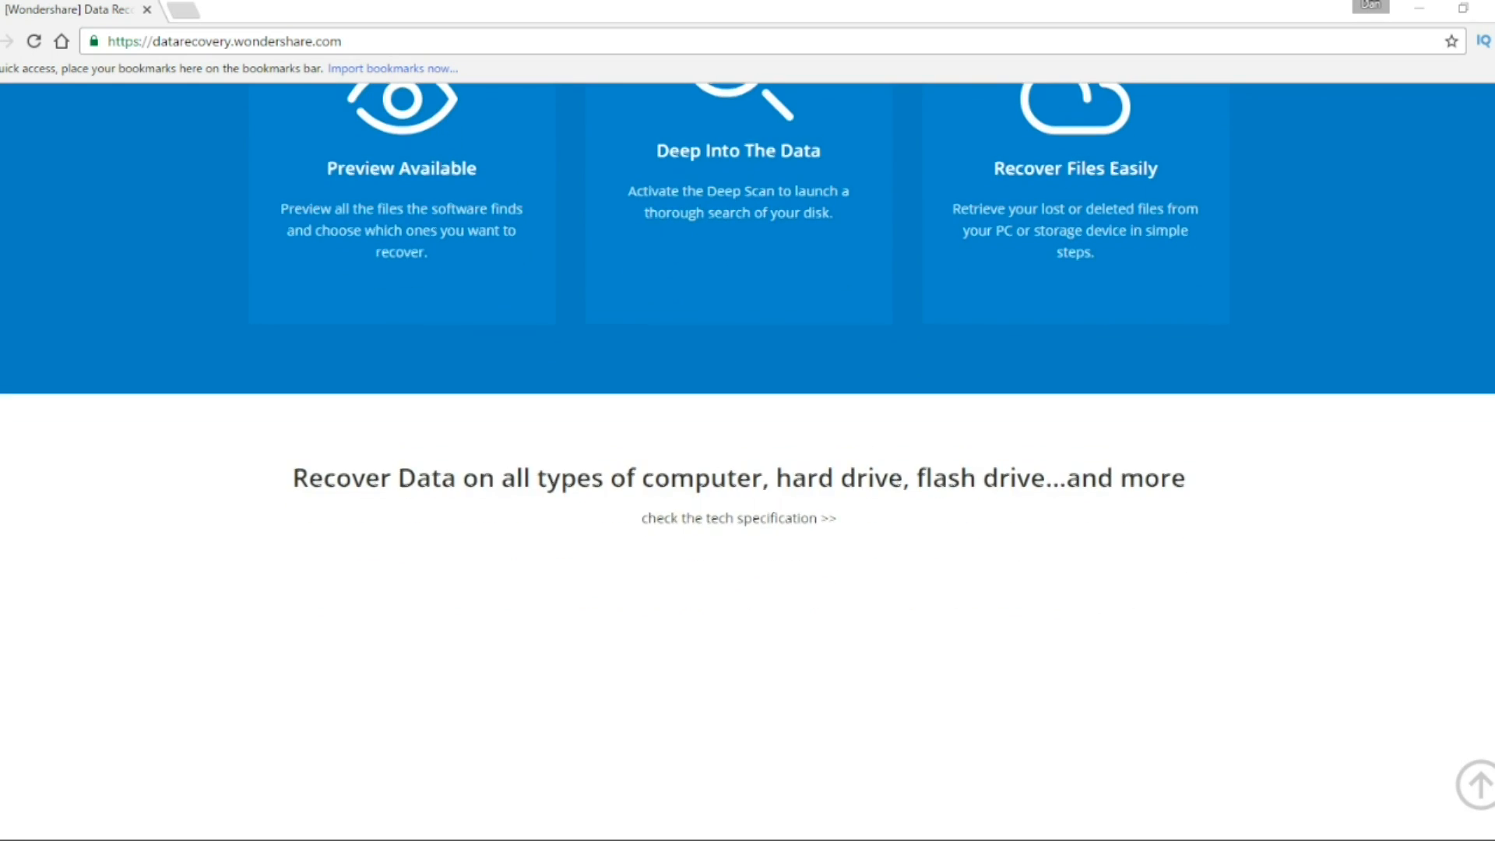
scroll(down, 3)
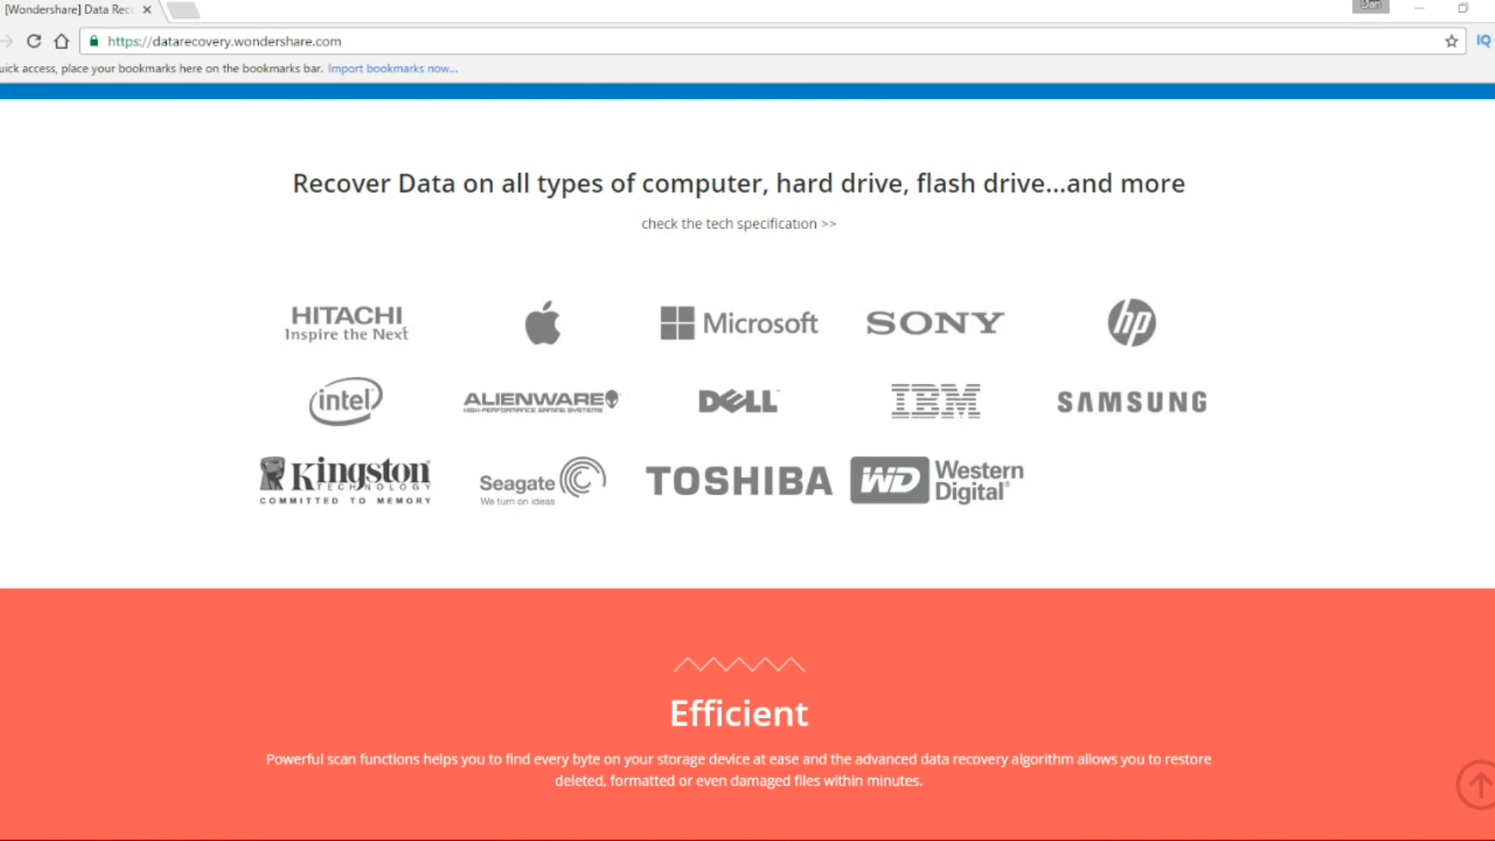
scroll(down, 3)
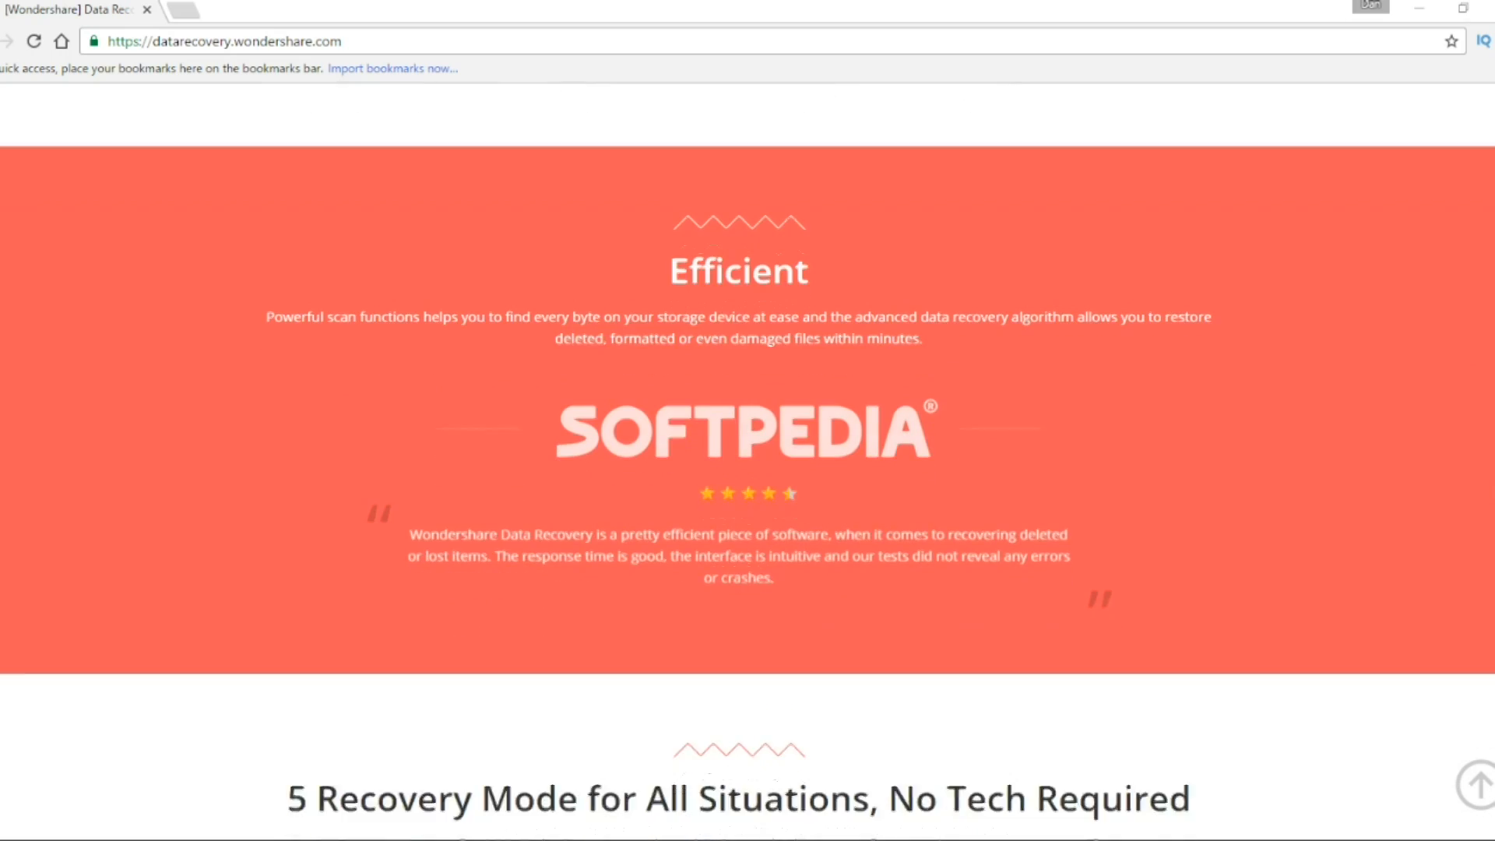
scroll(down, 3)
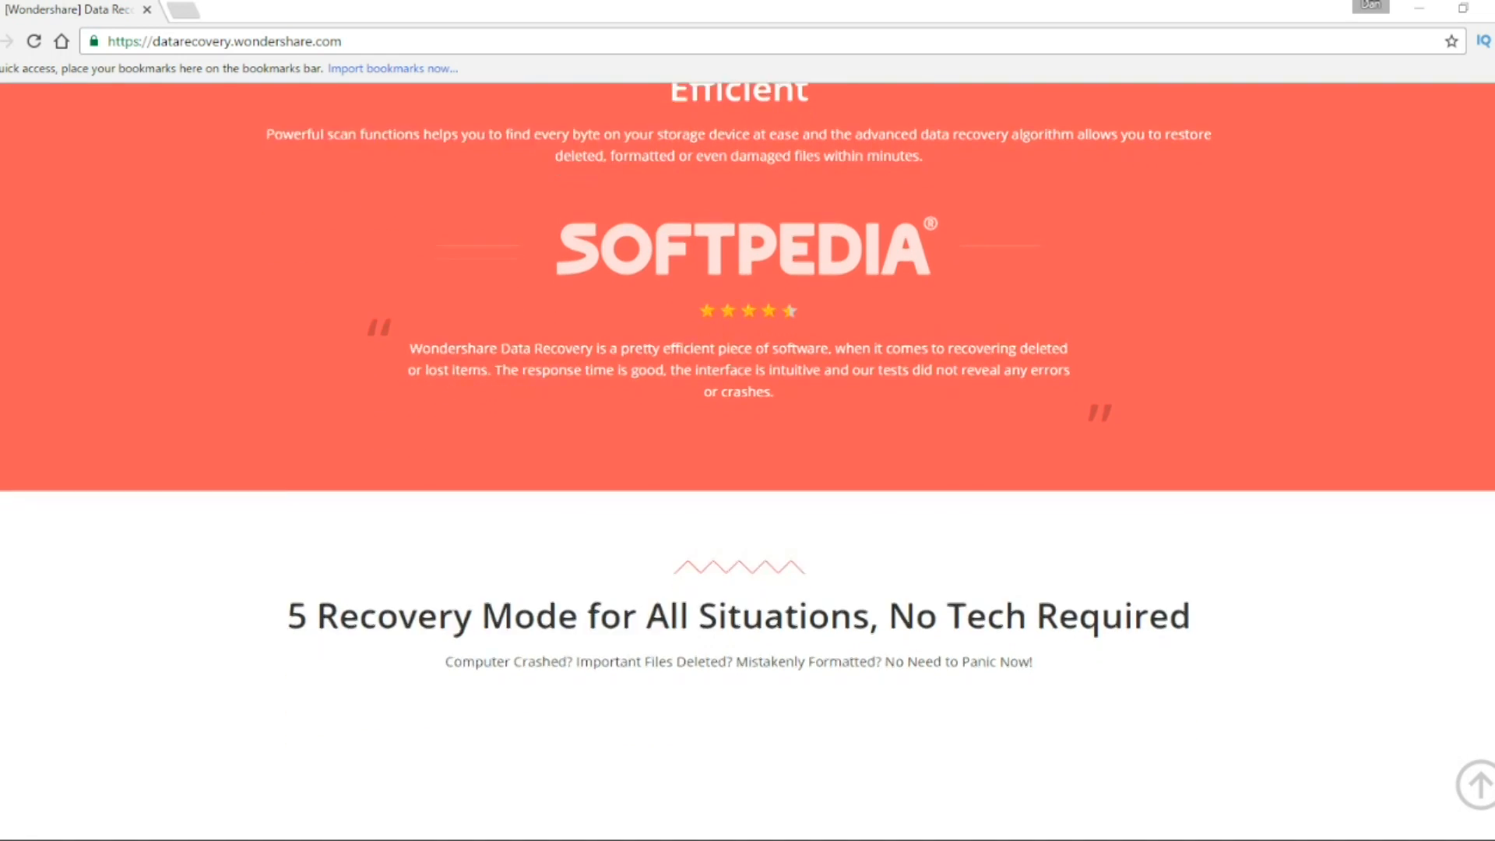
scroll(down, 3)
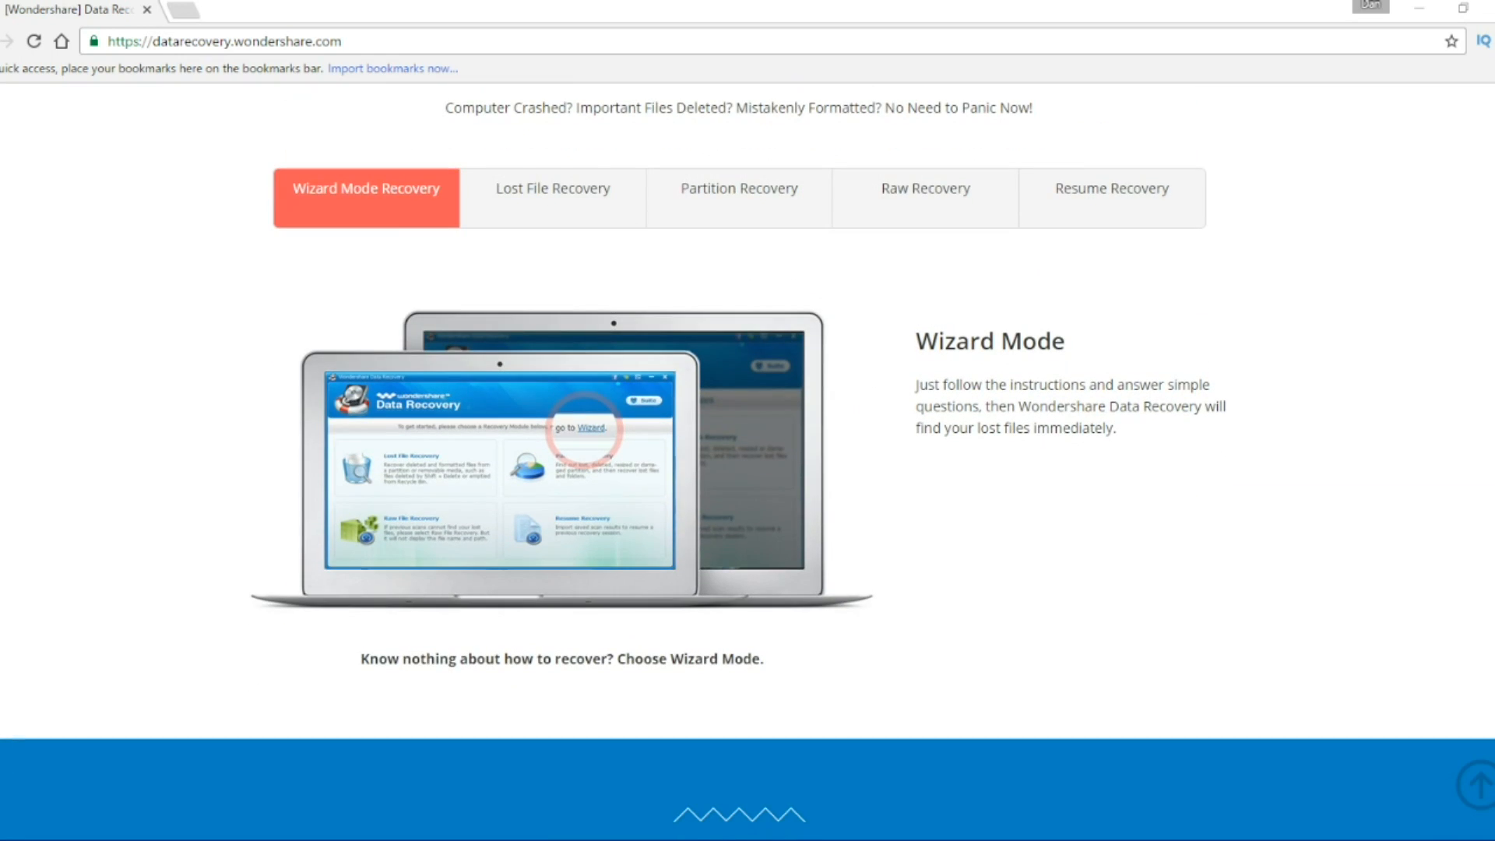
scroll(down, 3)
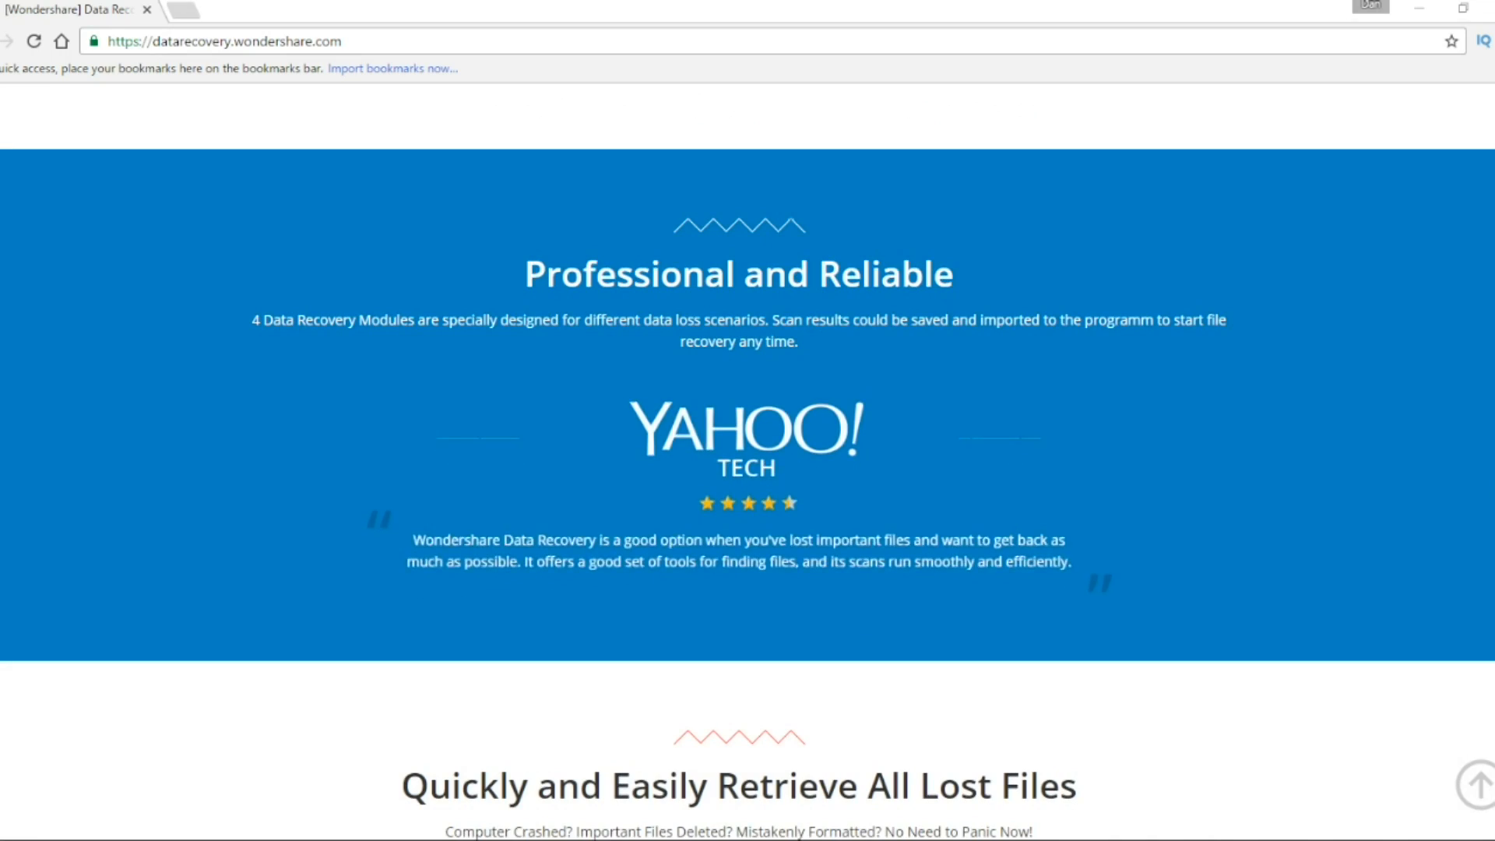
scroll(down, 3)
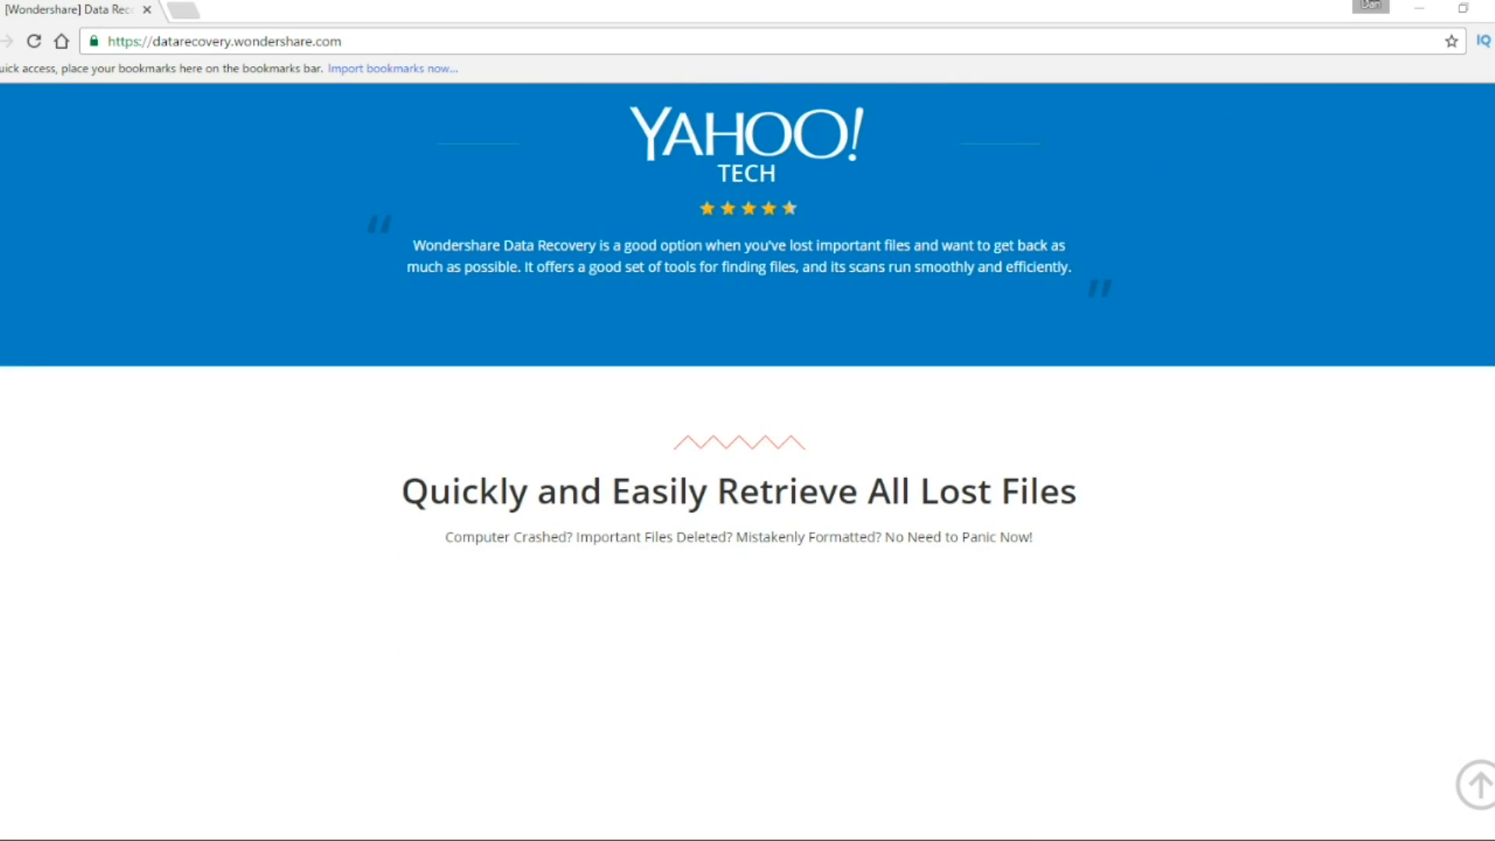
scroll(down, 3)
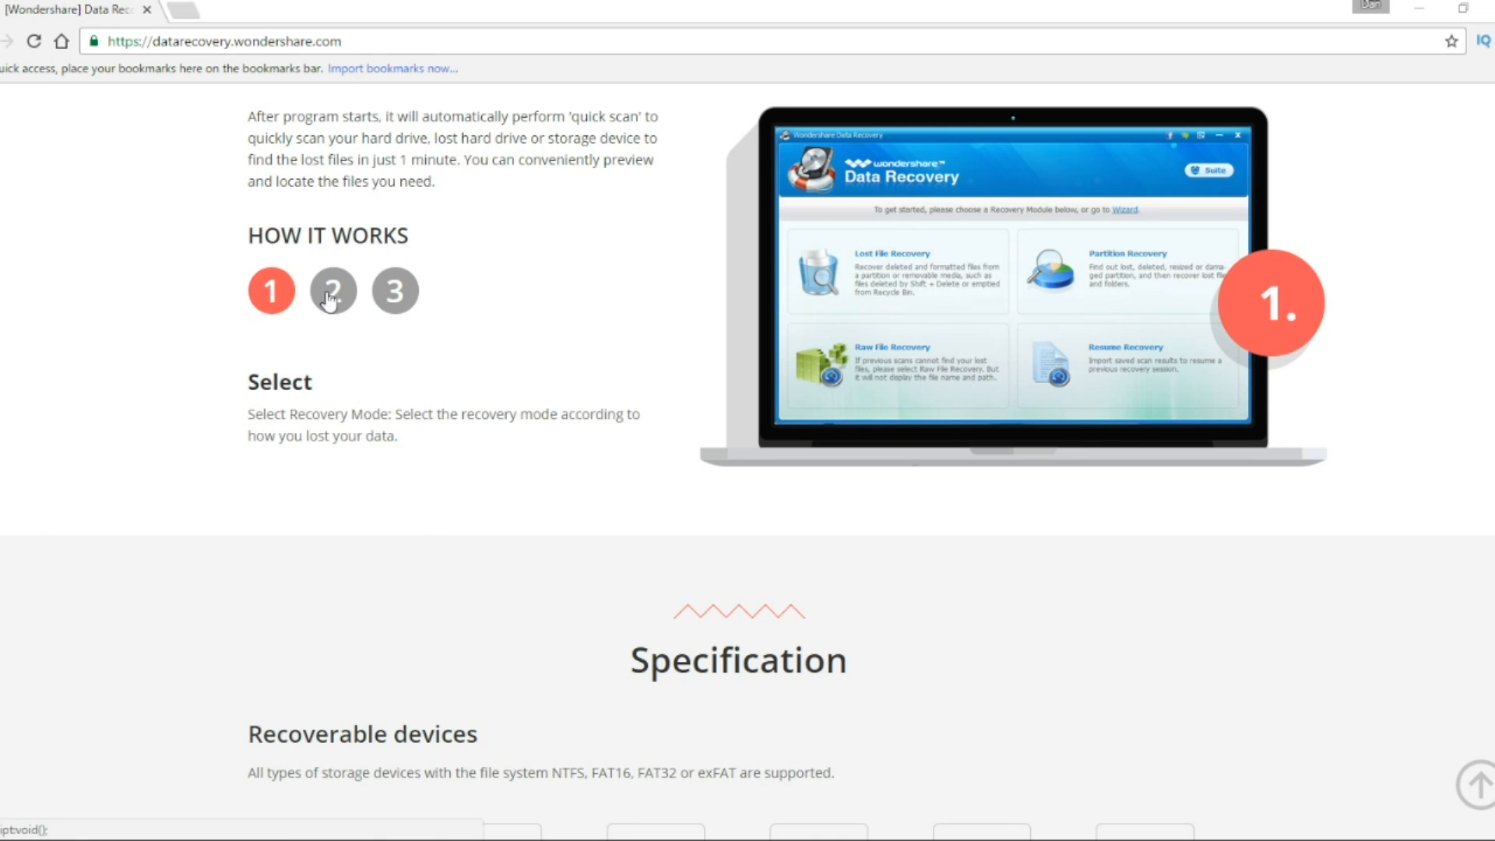
- Advance the How It Works walkthrough through Scan to Recover, then reach the Specification section
click(334, 290)
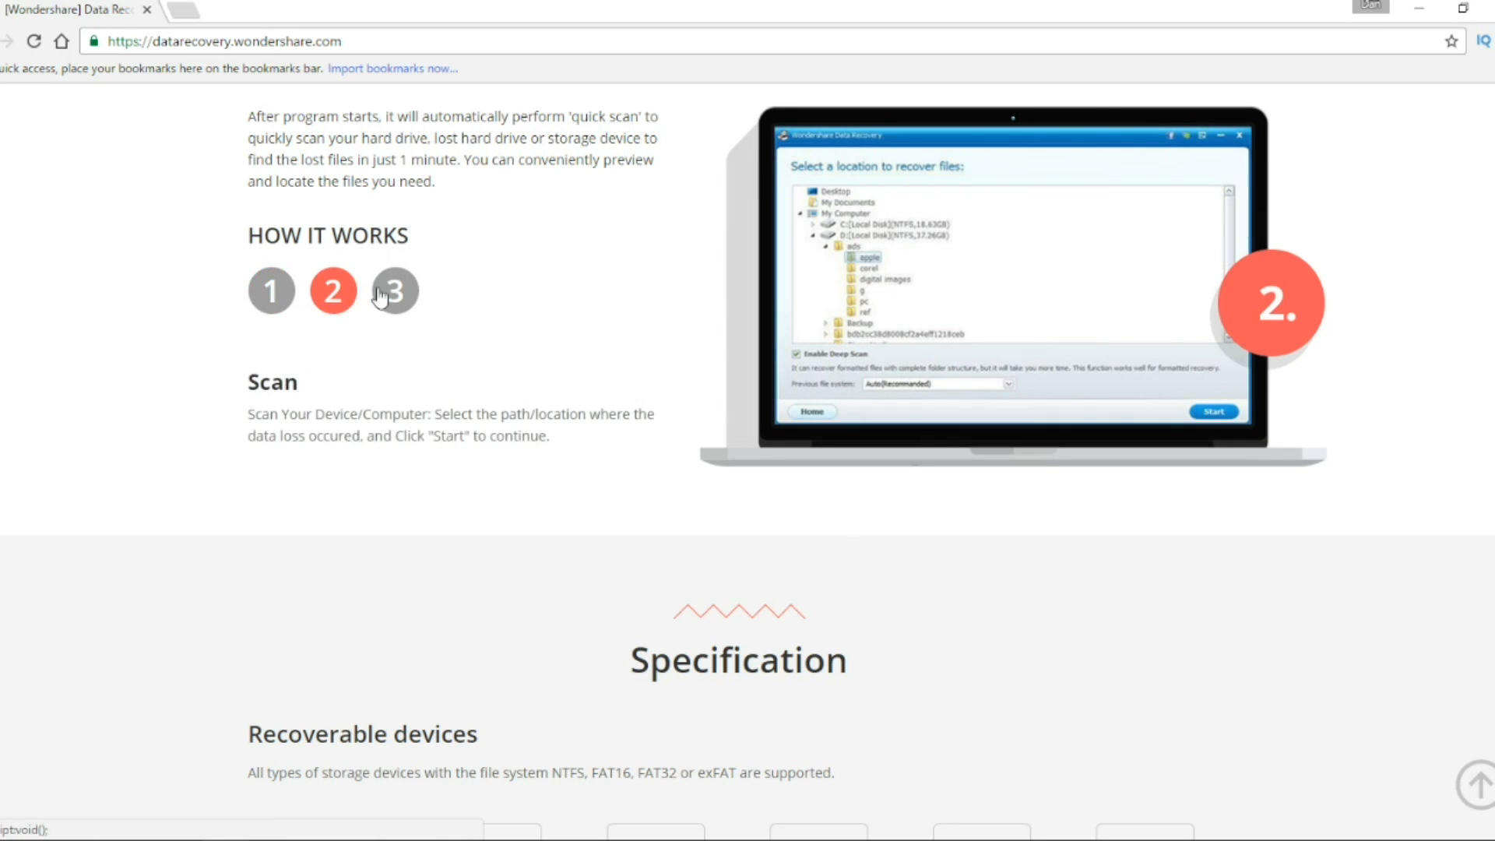
click(394, 289)
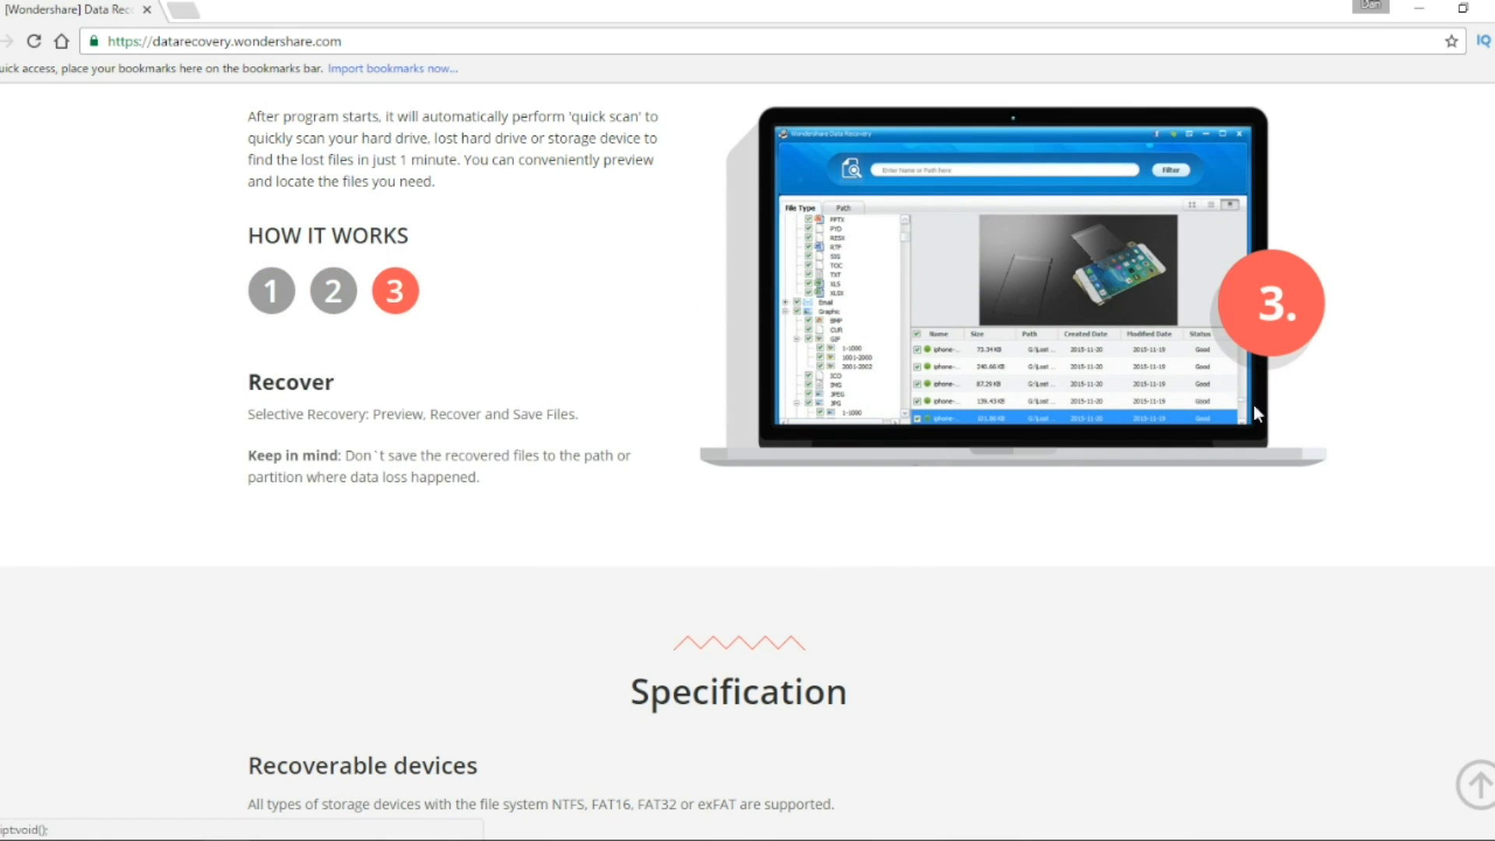
scroll(down, 3)
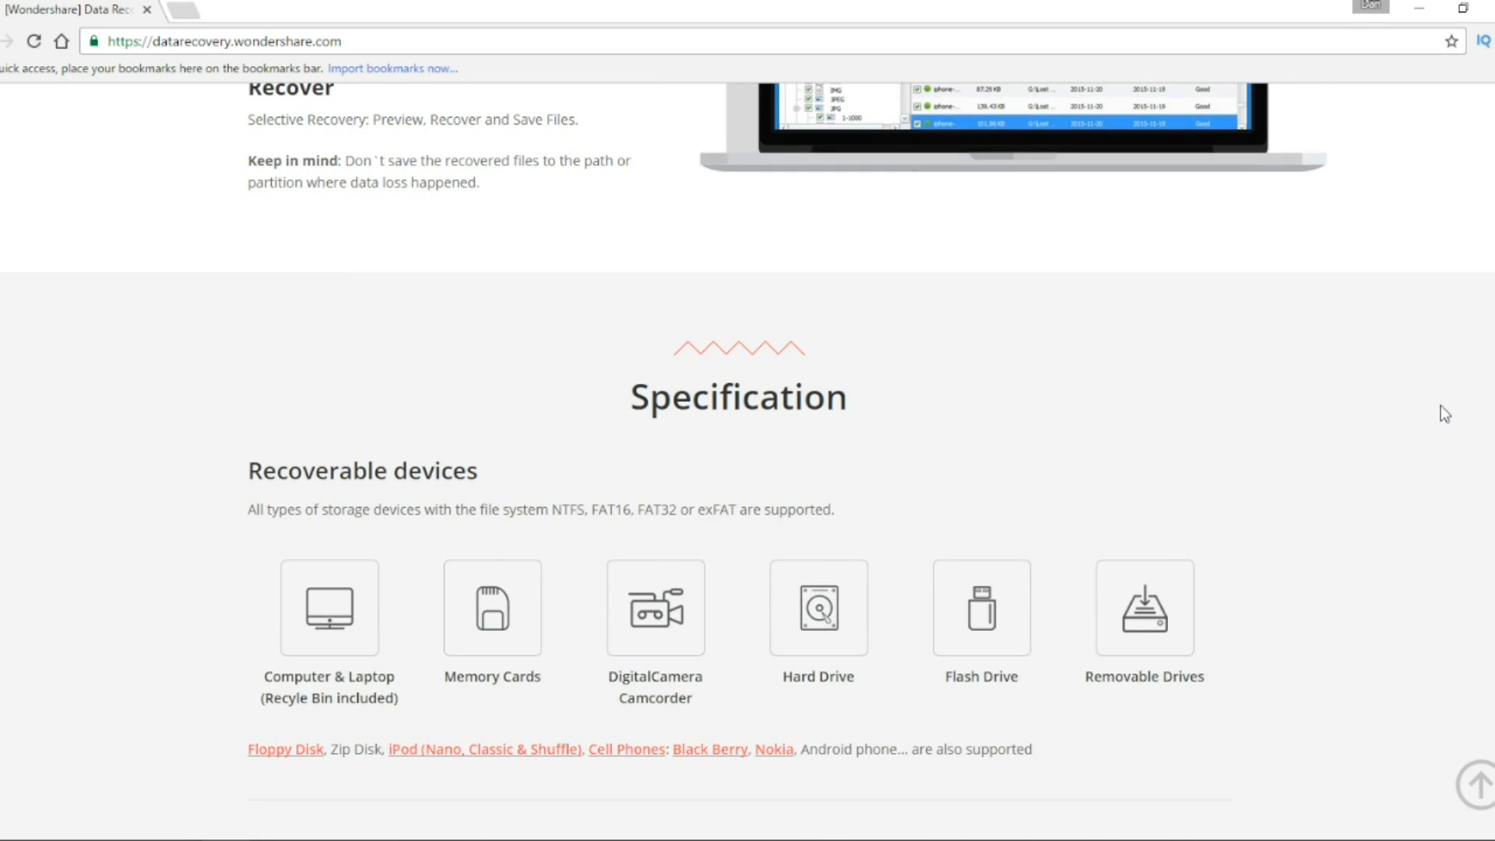
scroll(down, 3)
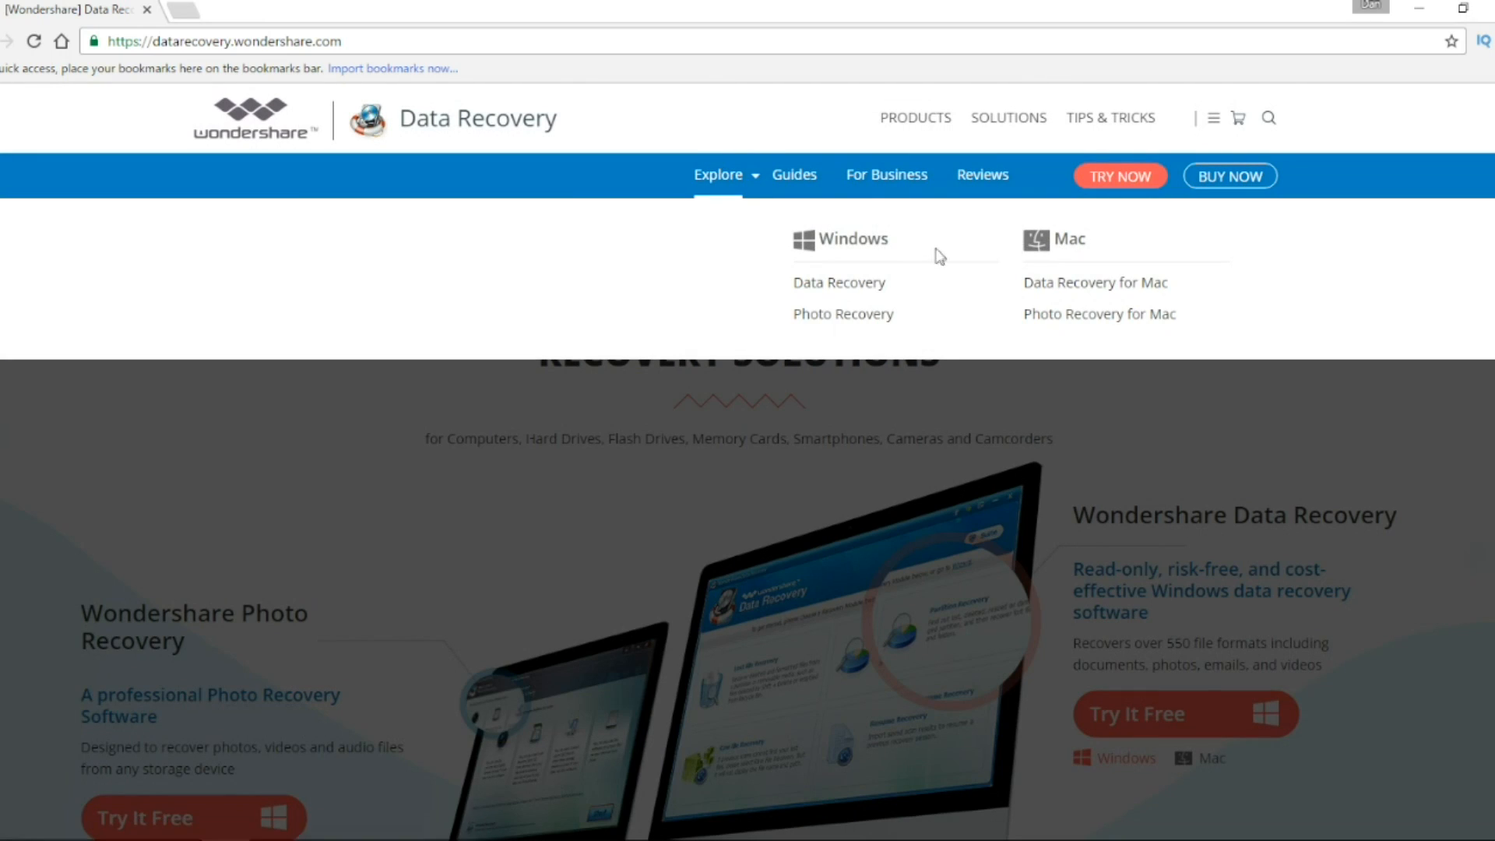
- Go to the Windows Photo Recovery product page and browse down through it
click(843, 315)
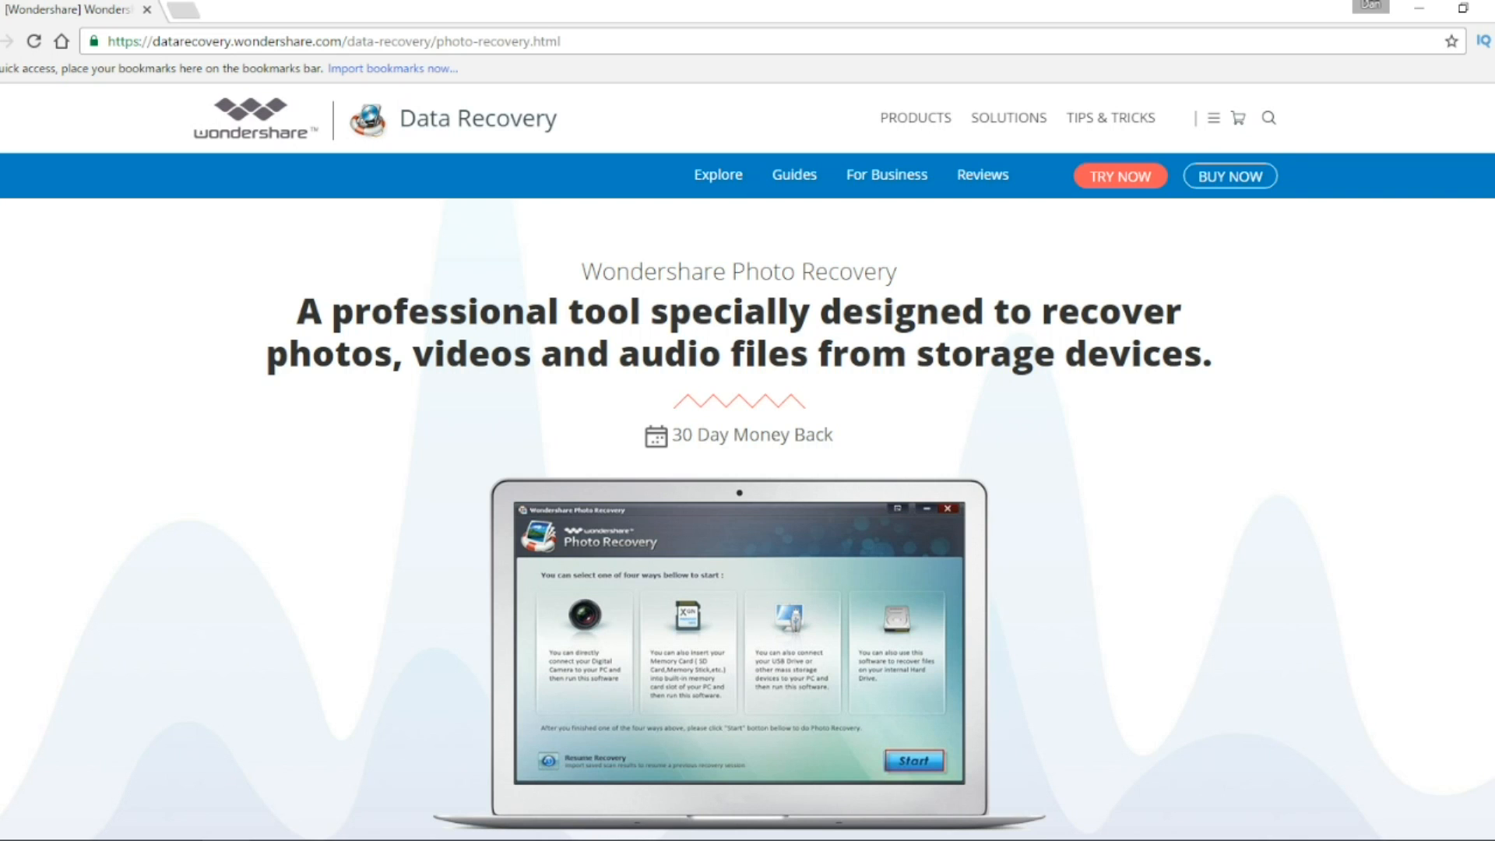
scroll(down, 3)
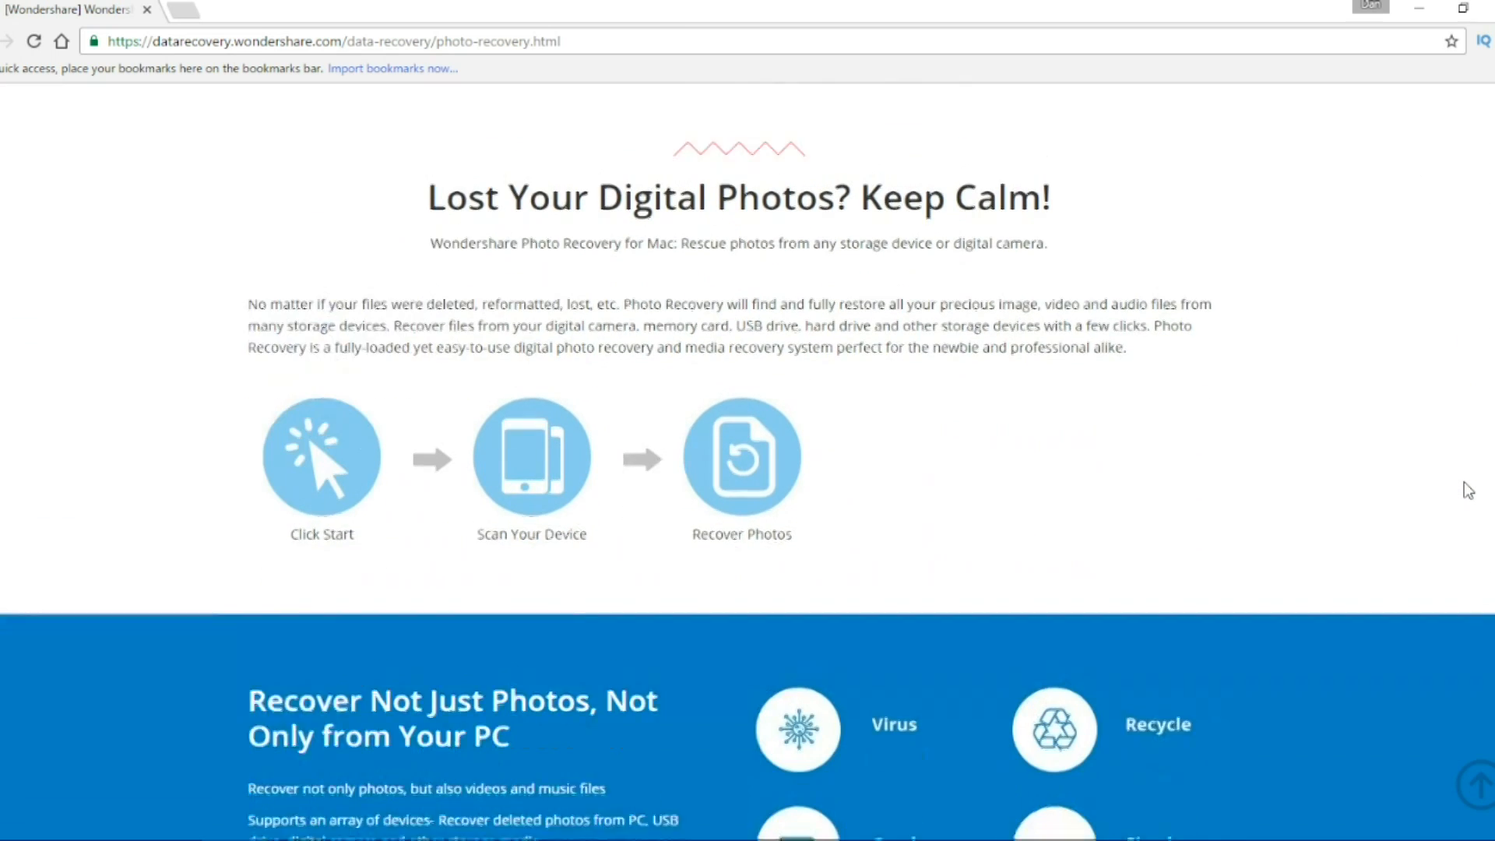
scroll(down, 3)
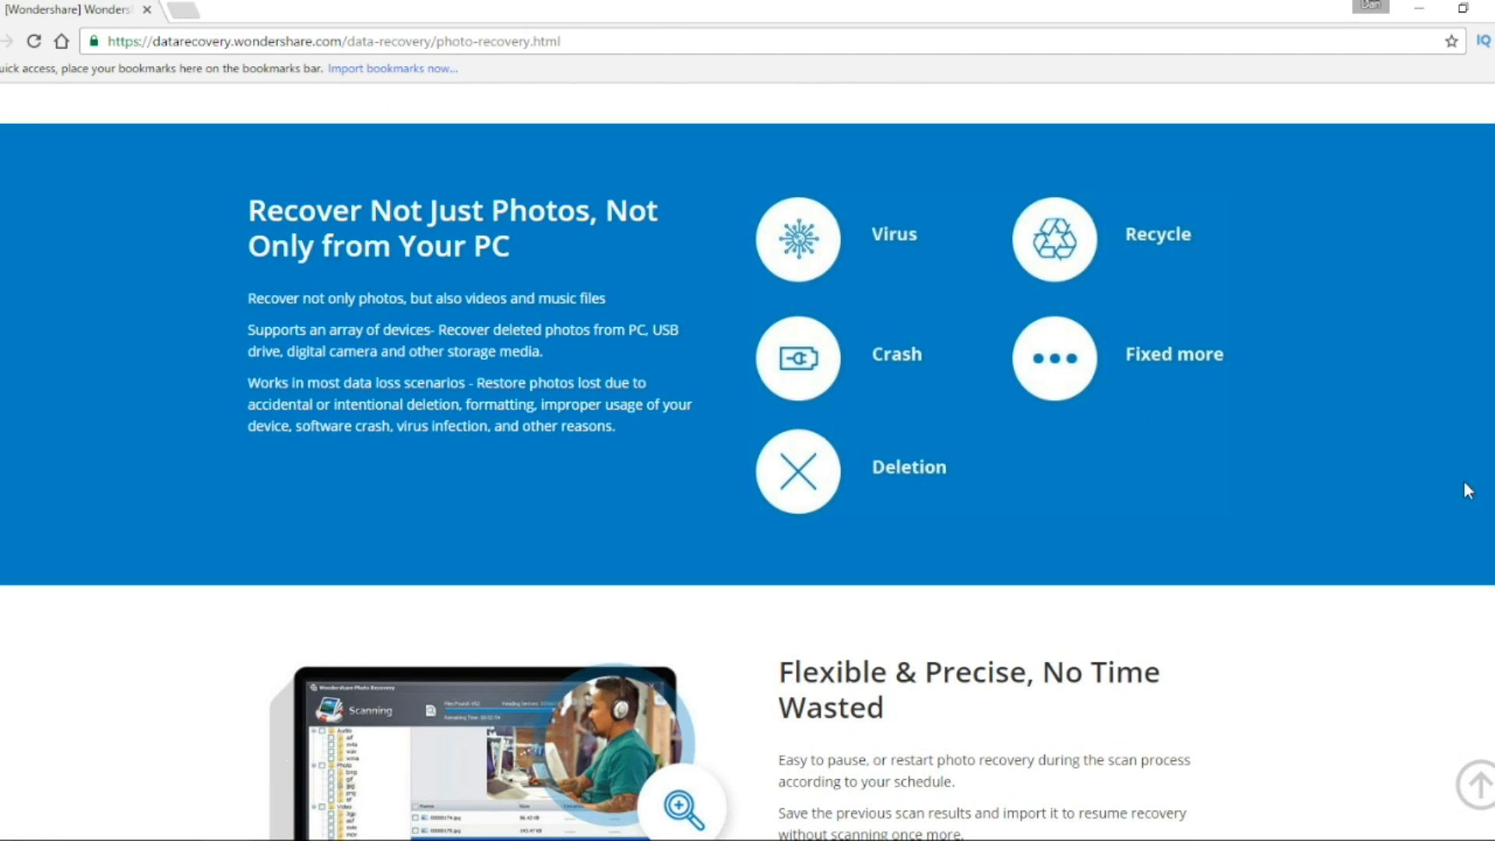
scroll(down, 3)
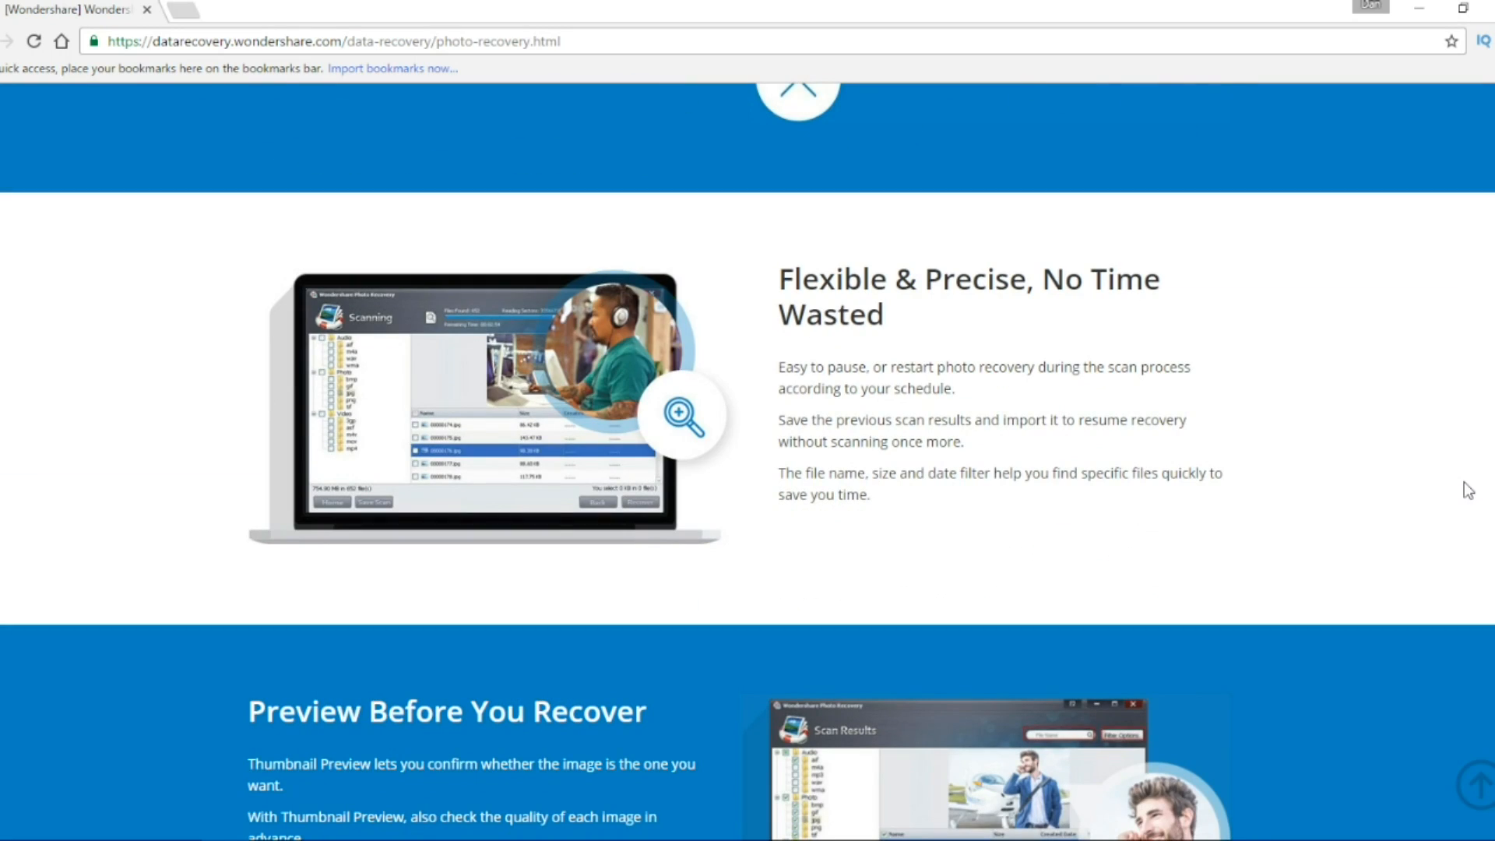
scroll(down, 3)
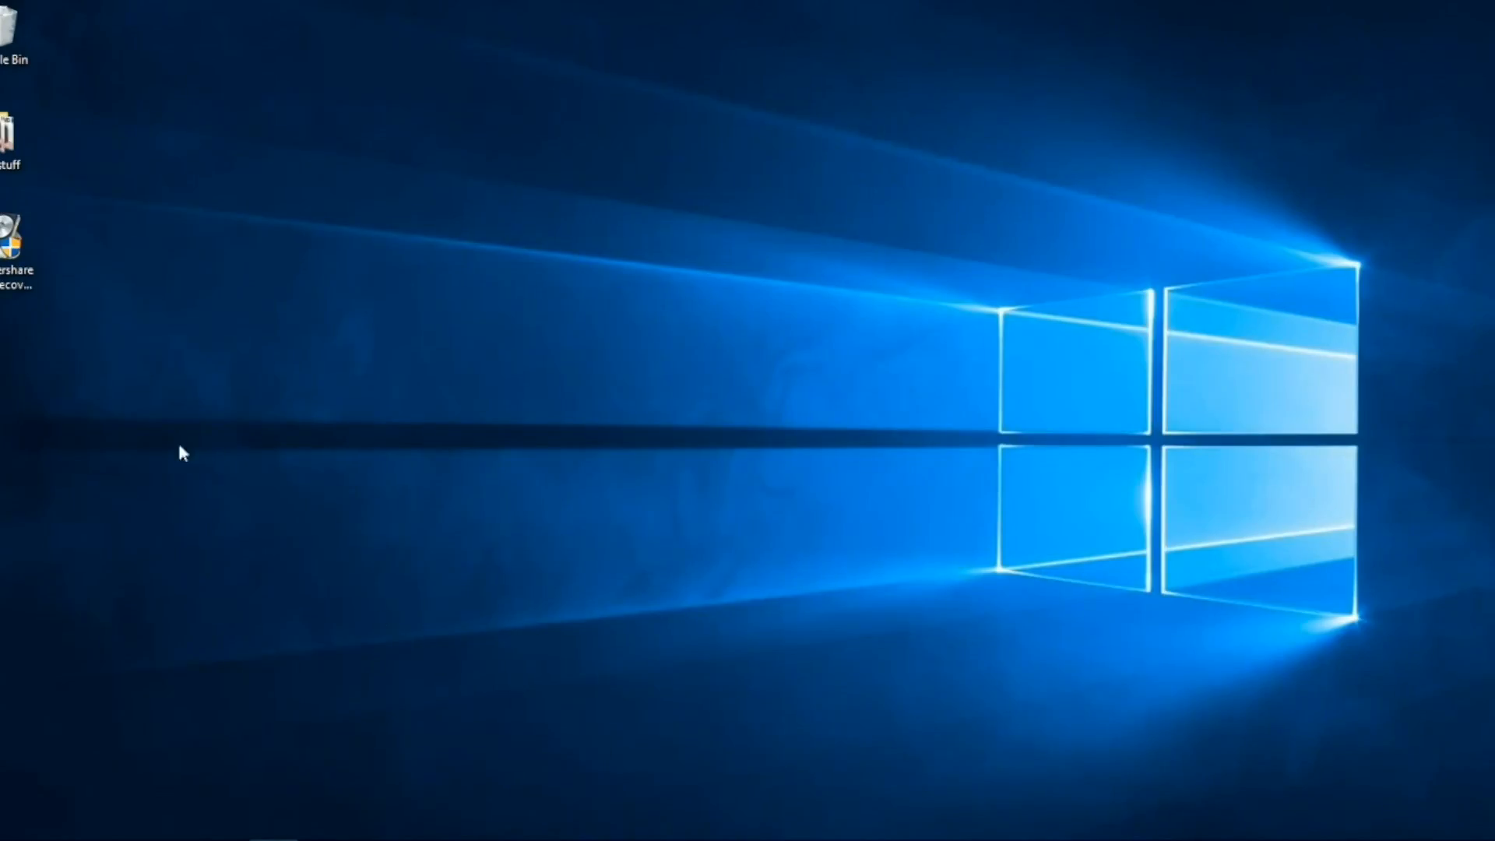
- Launch Wondershare Data Recovery from the desktop shortcut and move past the wizard's welcome page
double_click(8, 233)
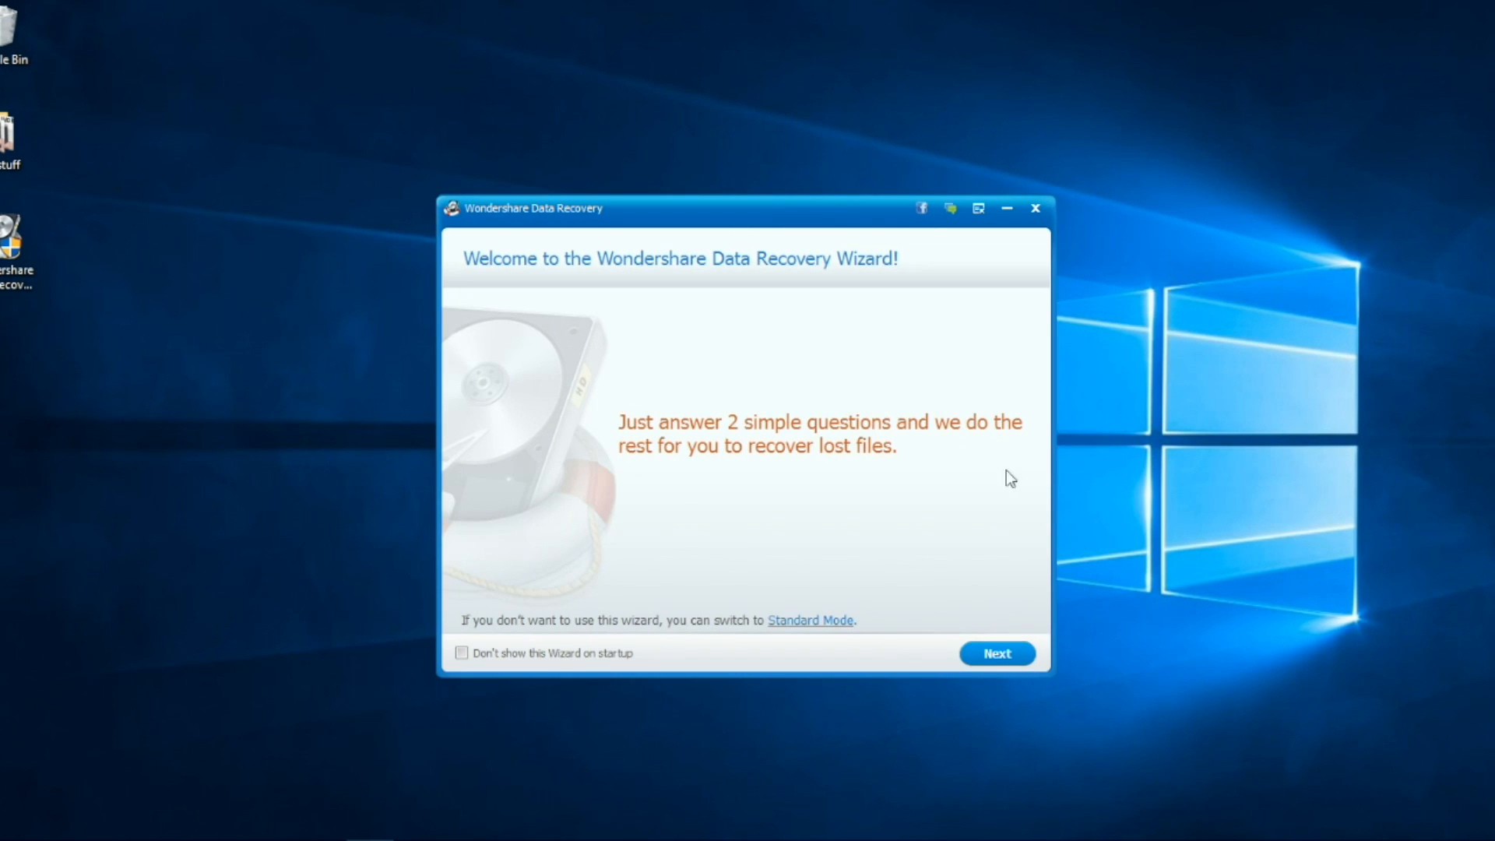
mouse_move(1037, 560)
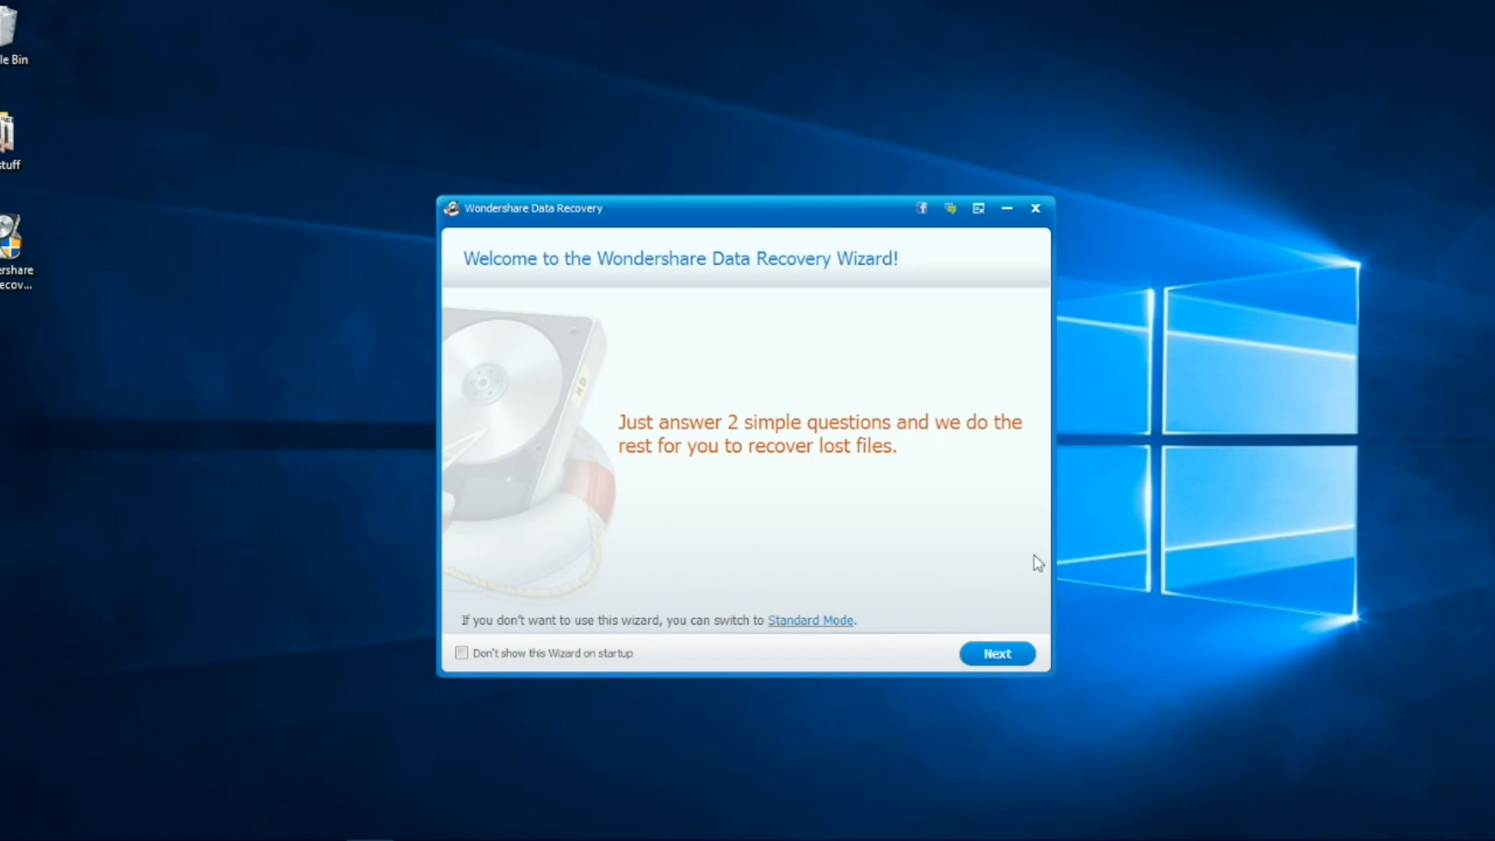
mouse_move(1046, 591)
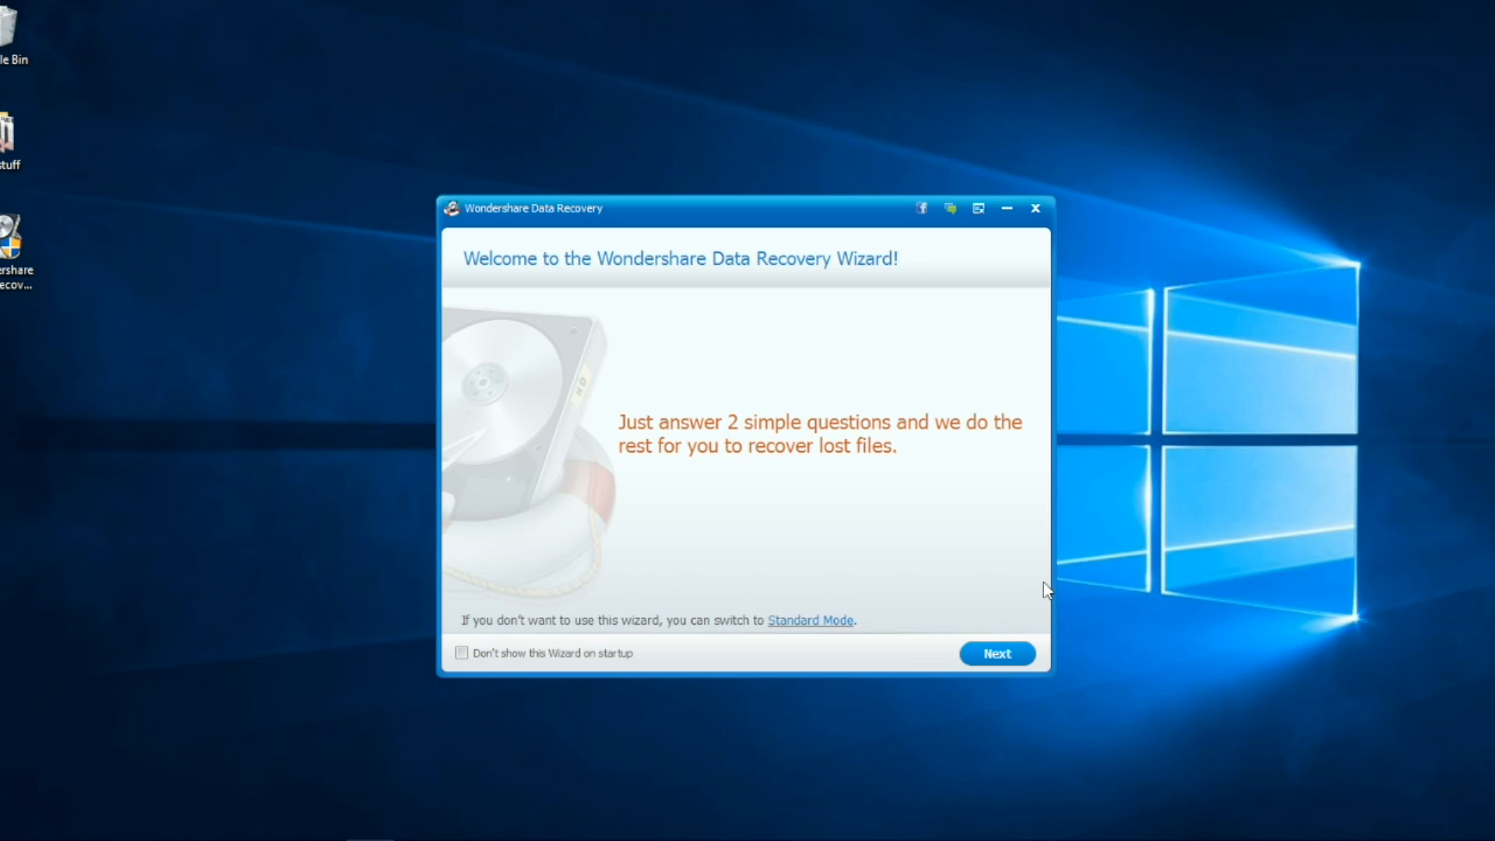
mouse_move(1050, 641)
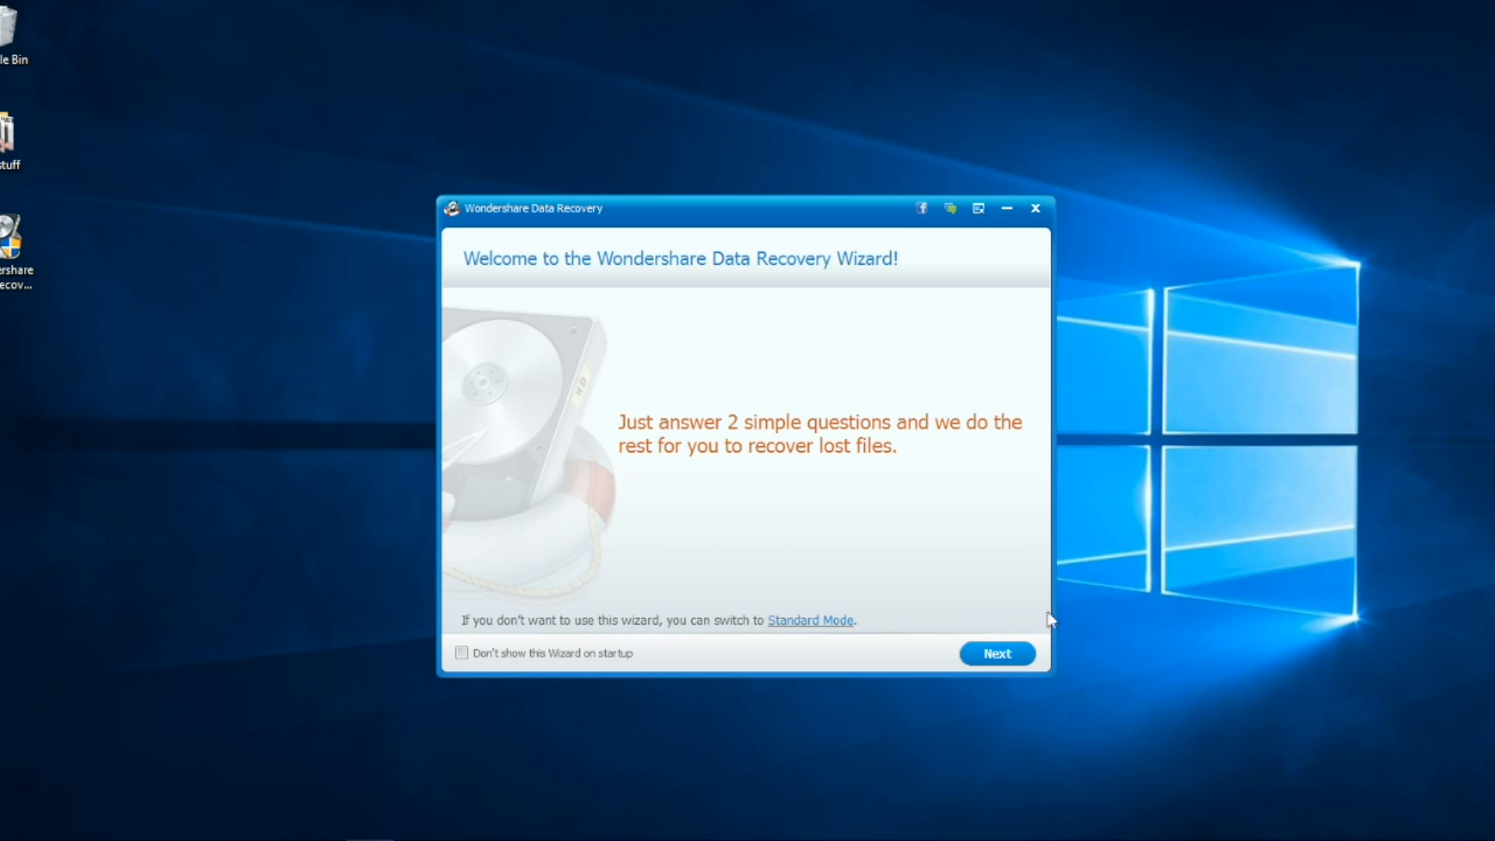
click(996, 653)
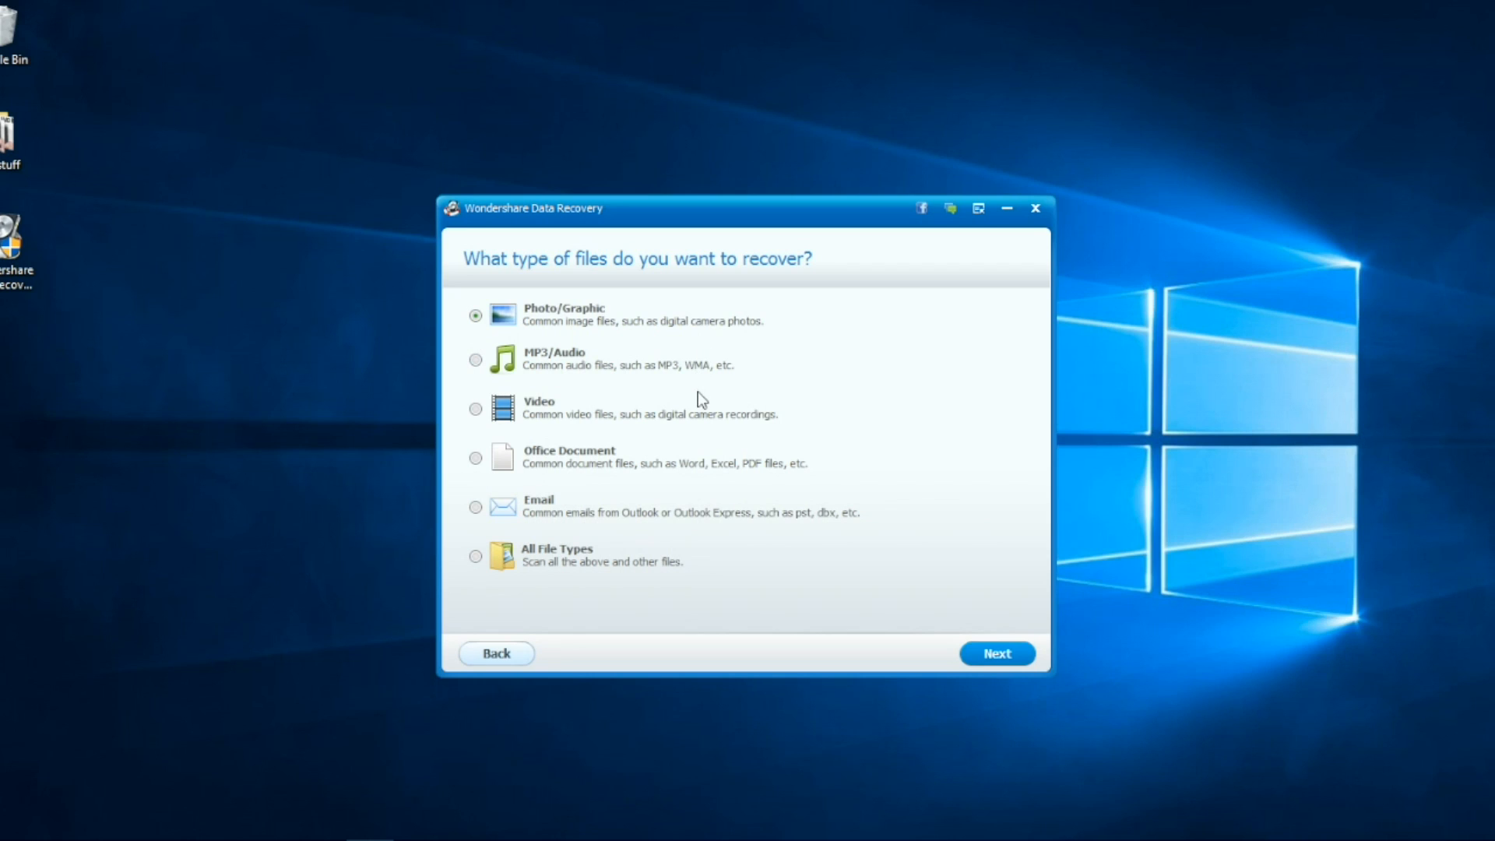
mouse_move(722, 363)
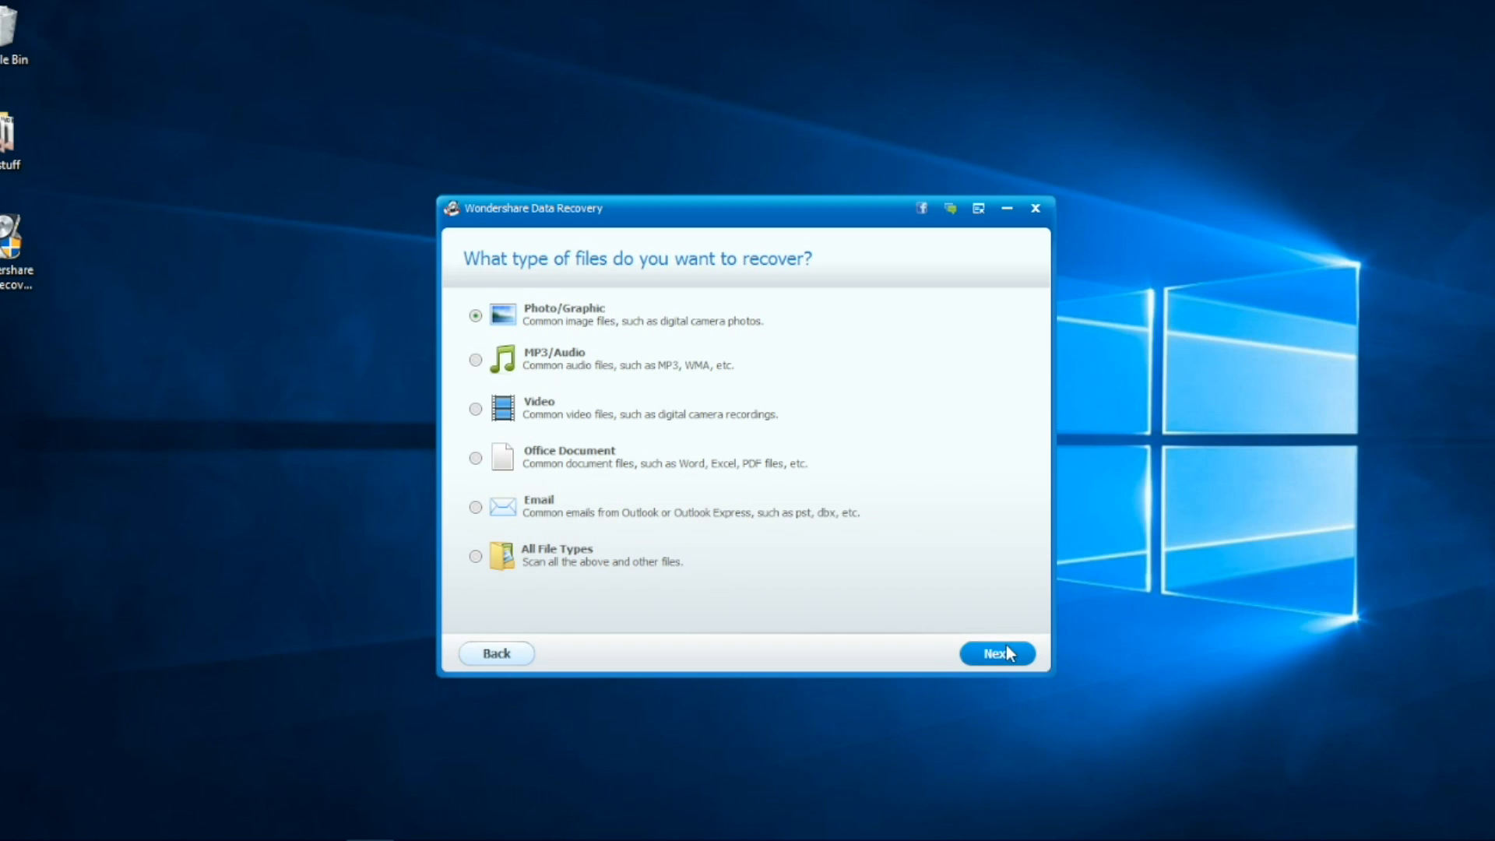
- Keep Photo/Graphic as the file type and choose F:[Local Disk] as the location to search
click(997, 652)
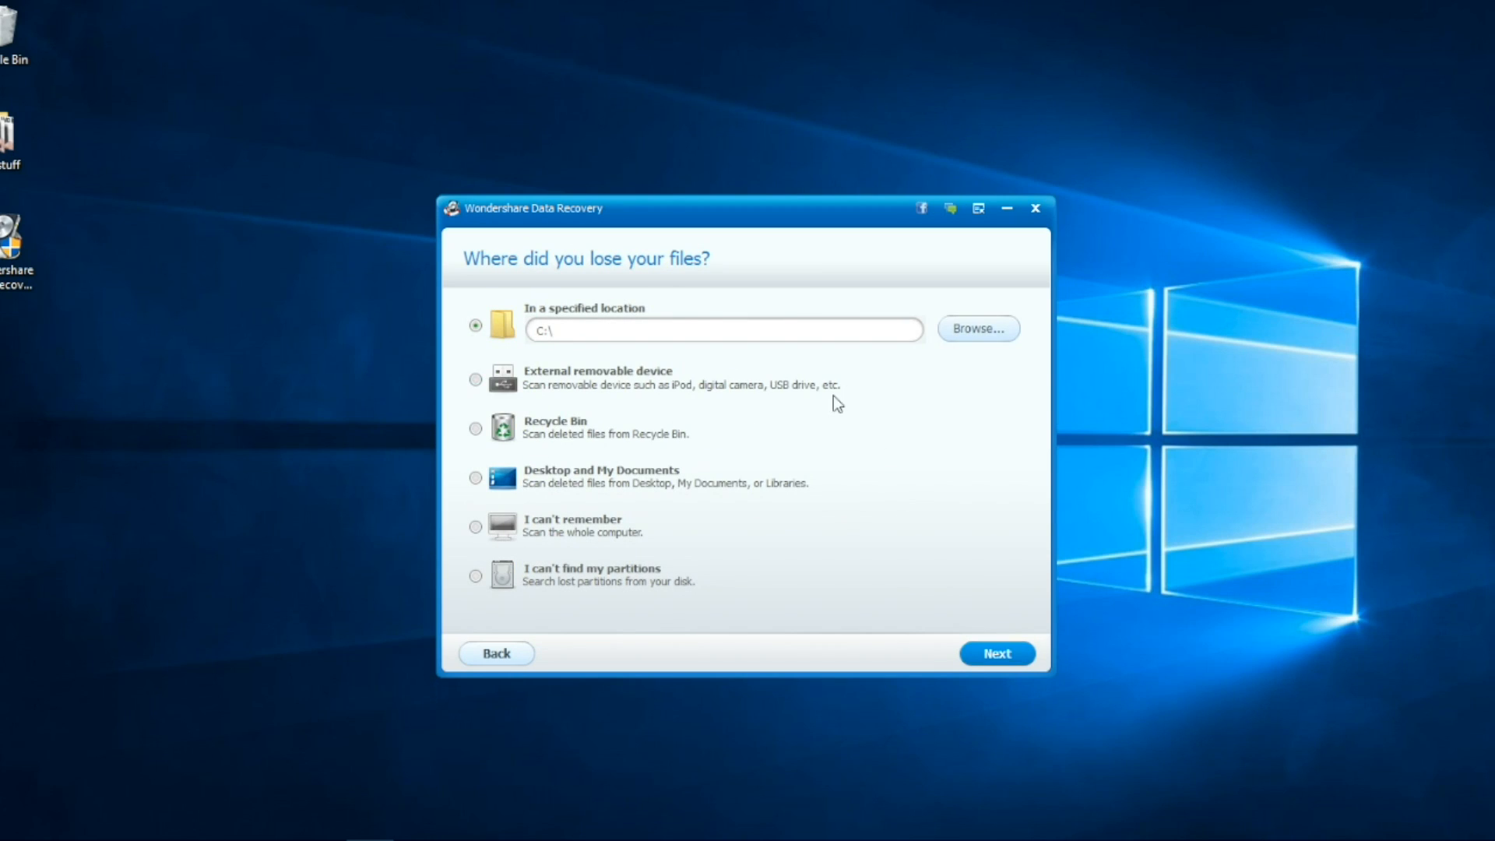
click(977, 329)
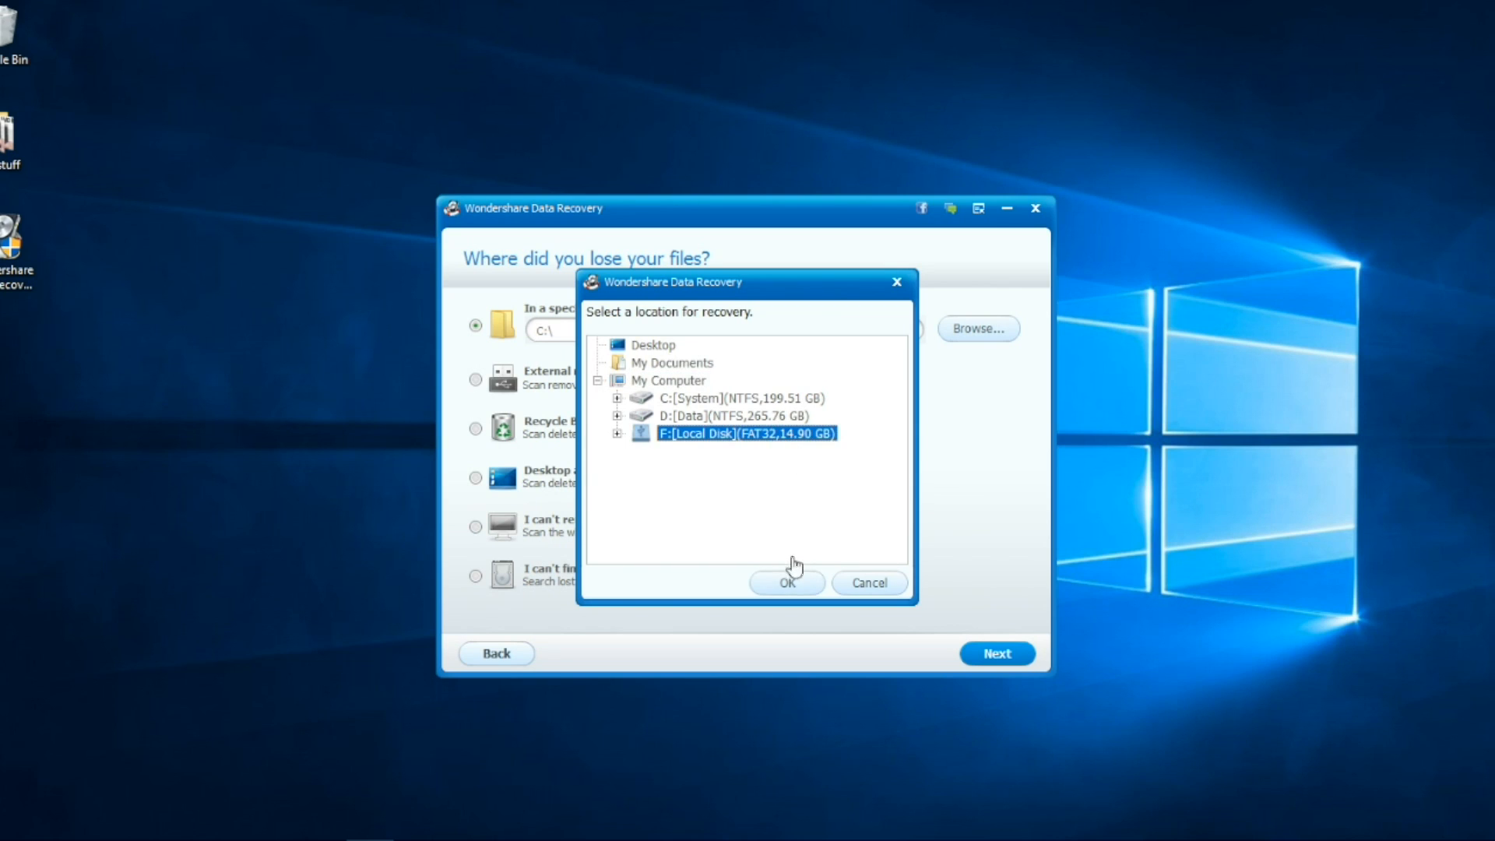
click(786, 582)
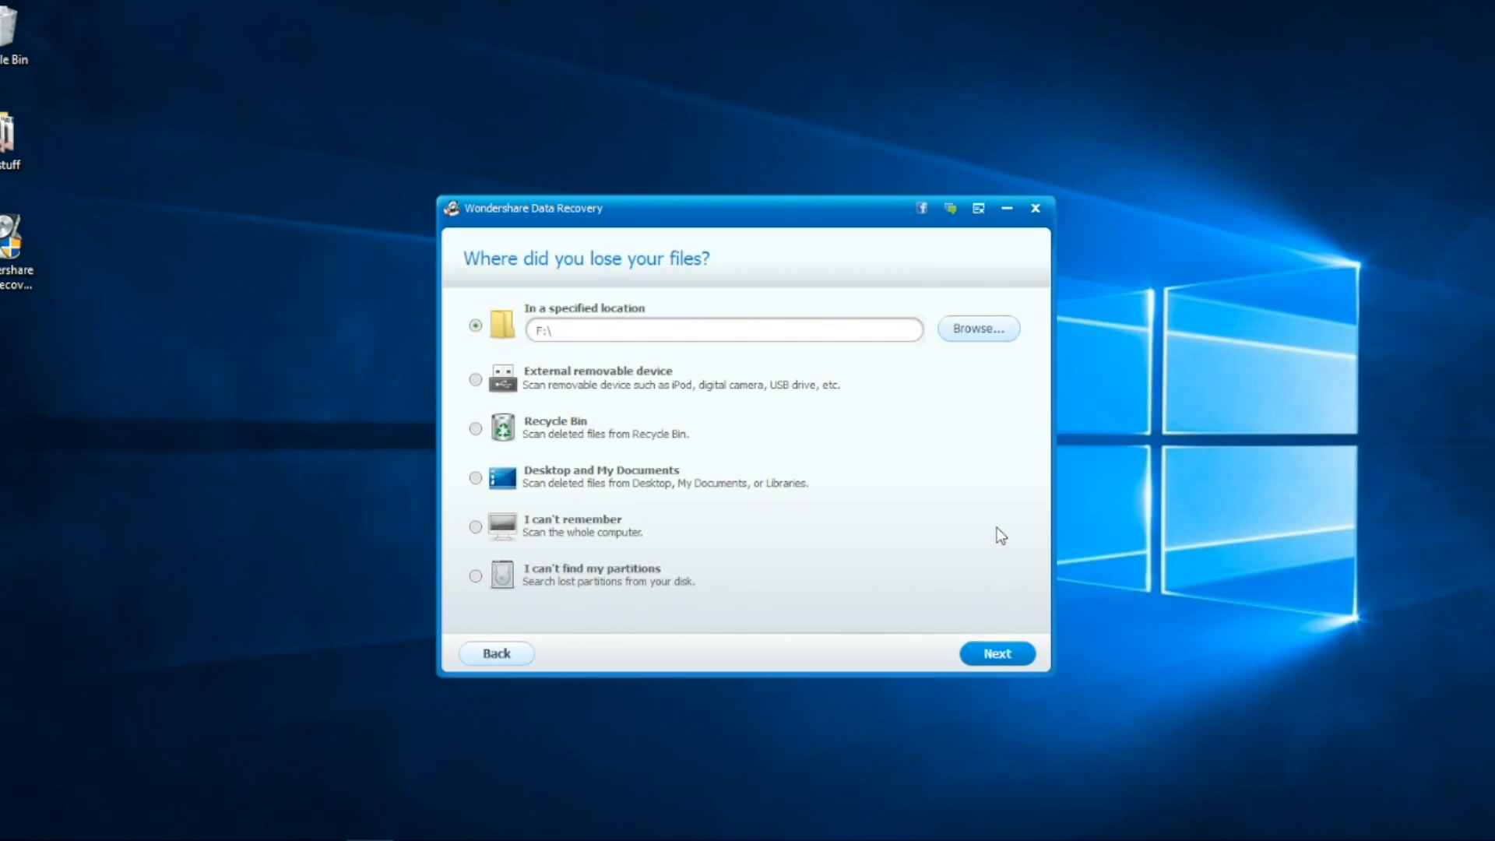
- Continue to the scan options page with Enable Deep Scan checked
click(997, 652)
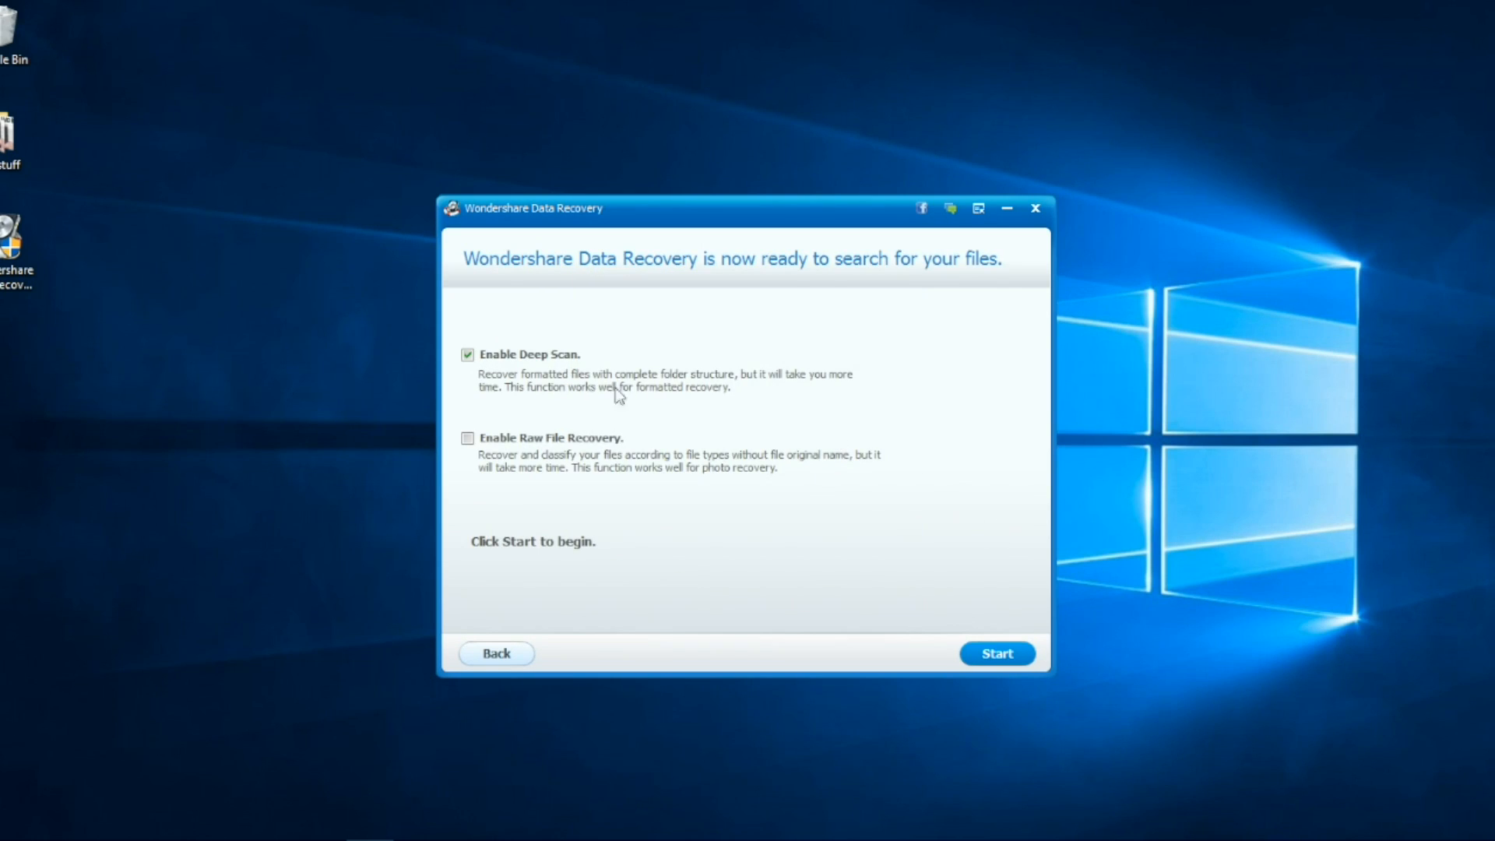
mouse_move(645, 402)
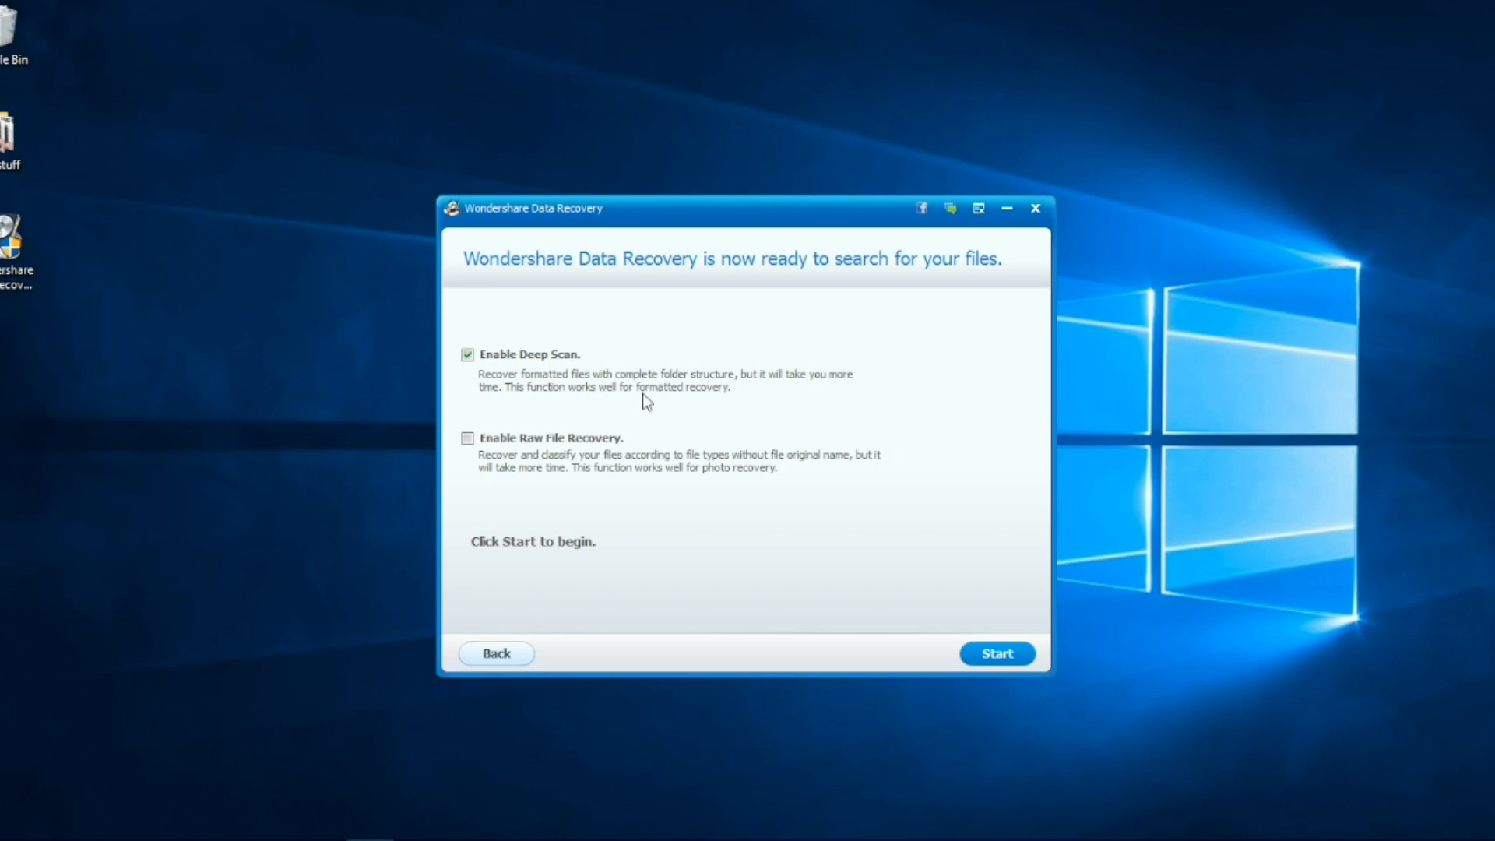
mouse_move(569, 465)
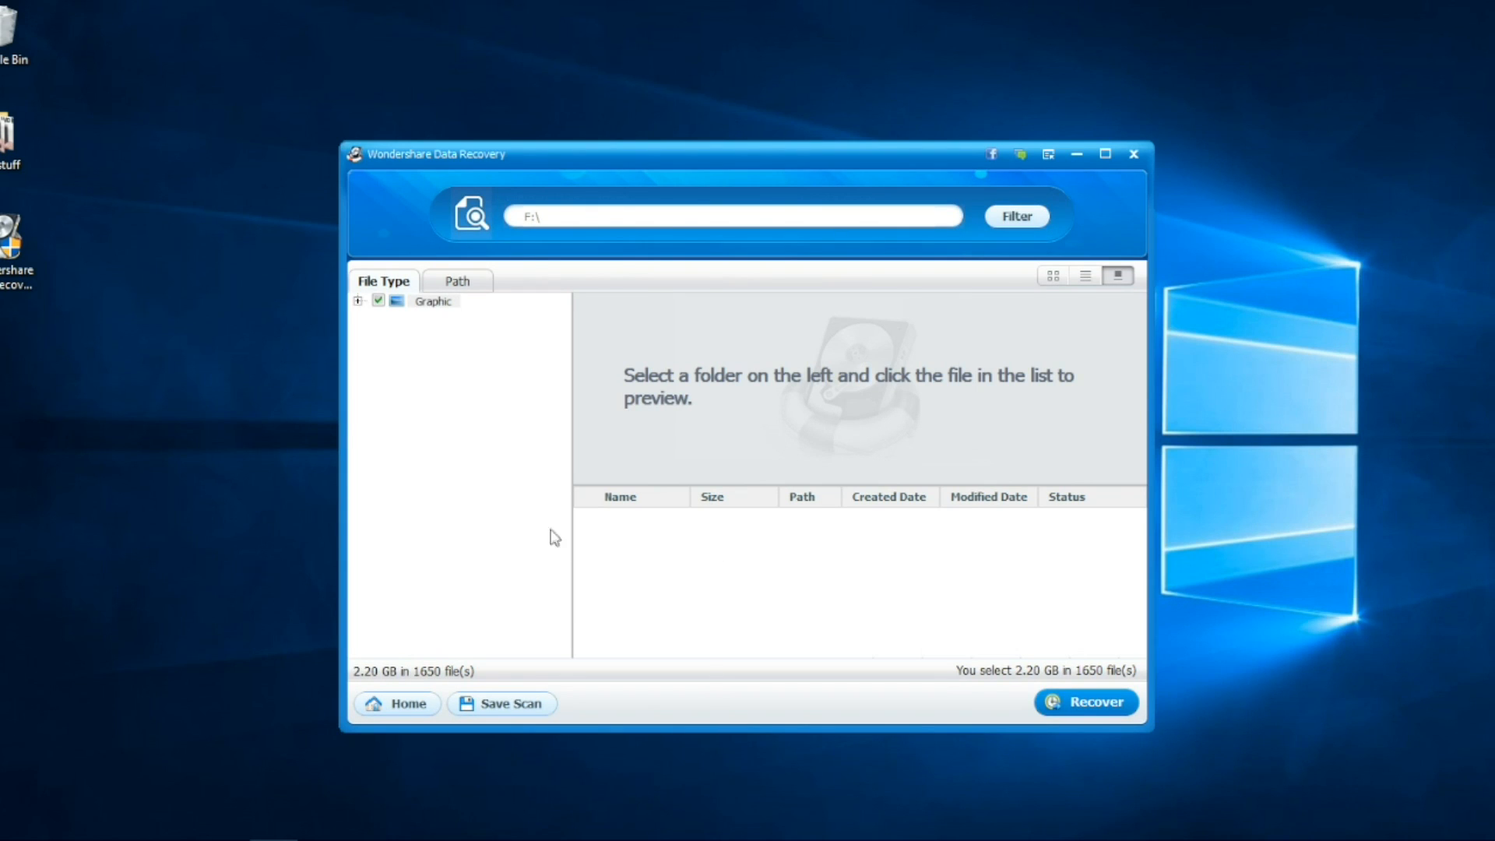
mouse_move(439, 287)
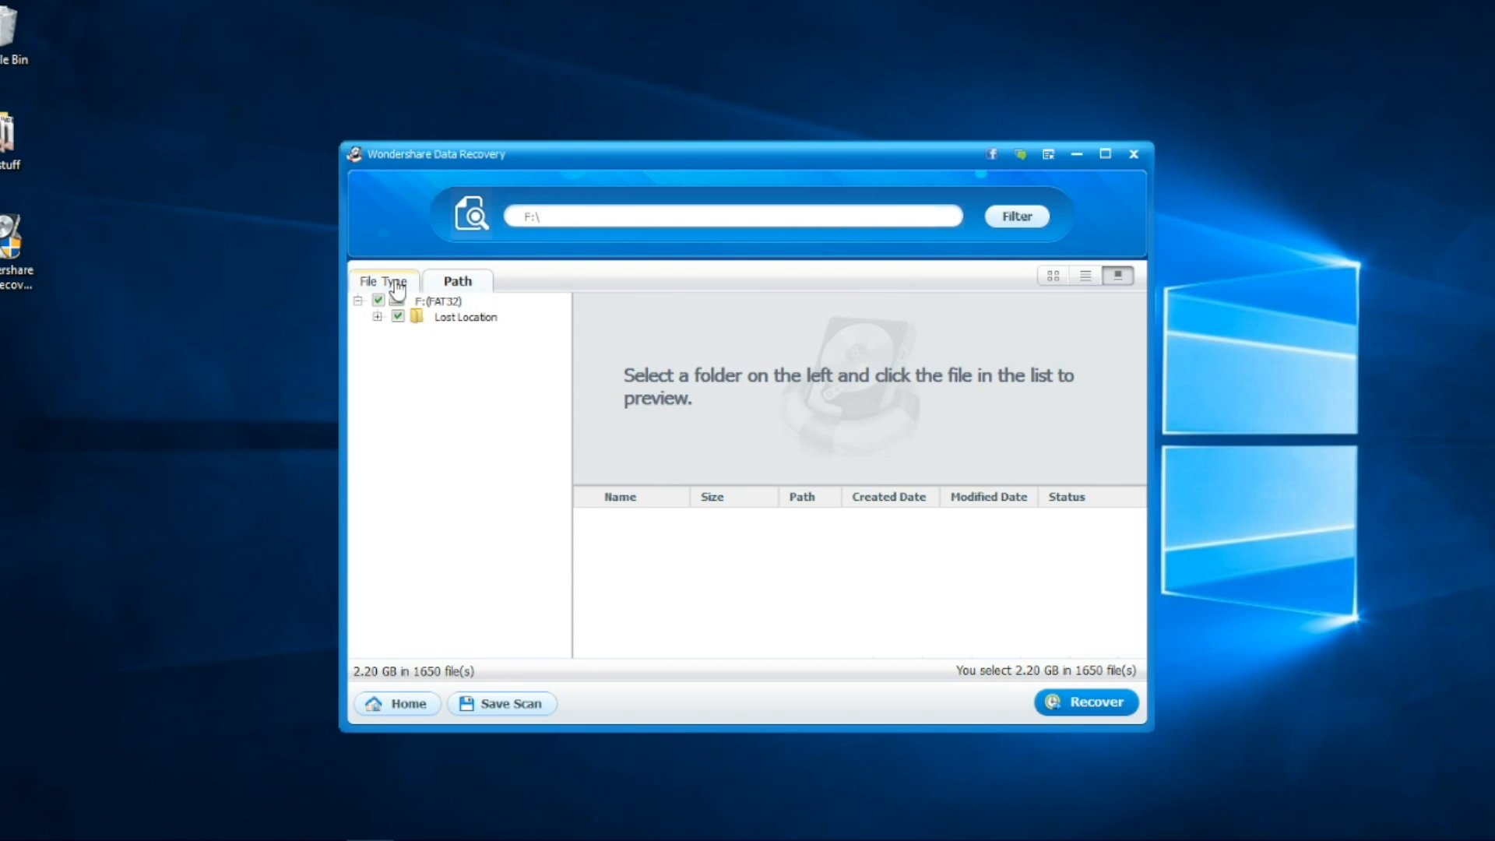
- Review found files by type, return to Path with only DIR00000004 marked, and start recovery
click(383, 280)
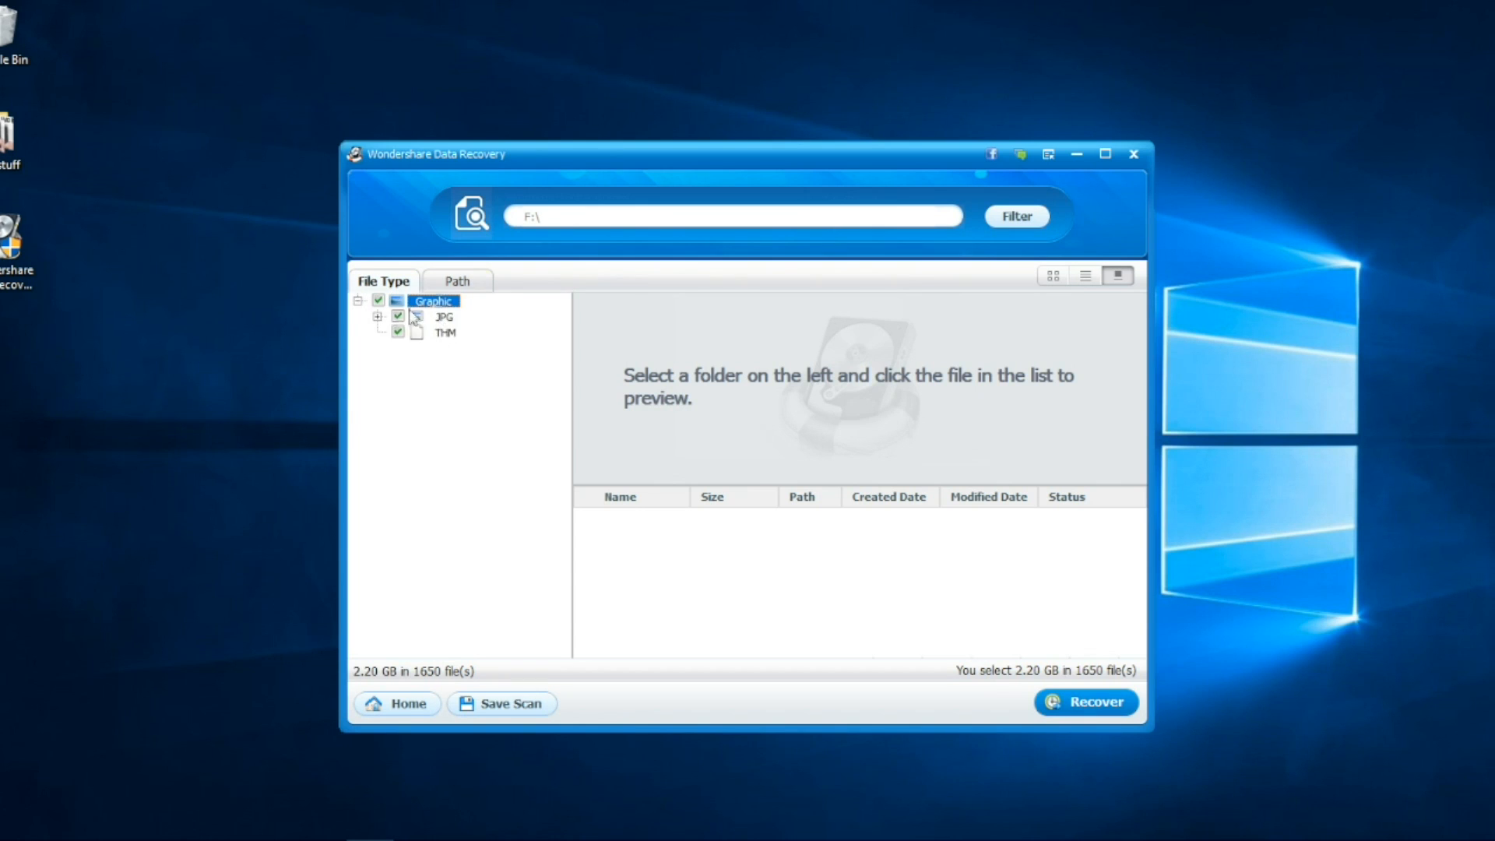
click(458, 280)
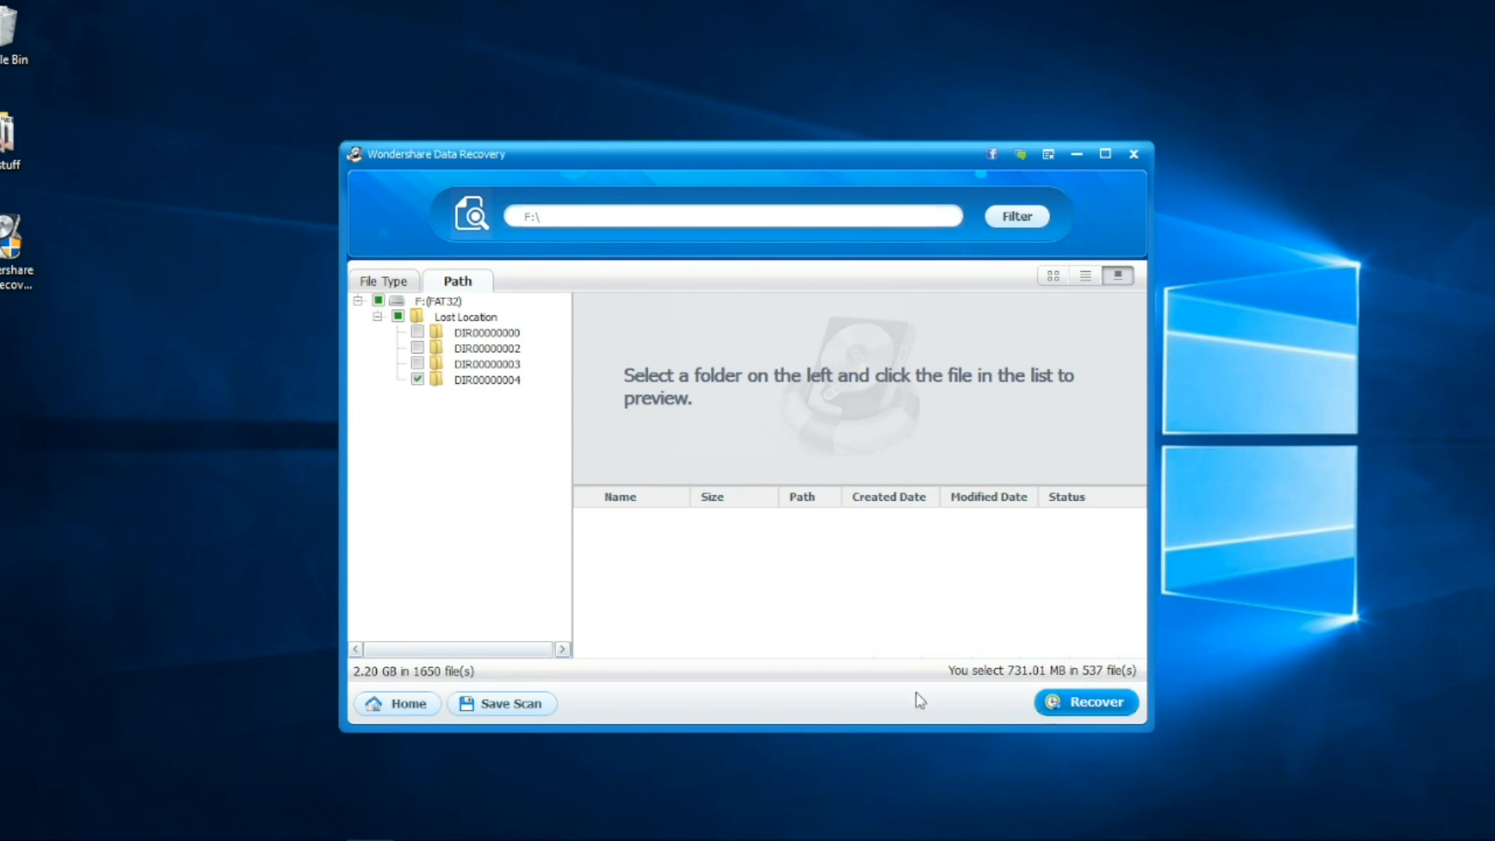
click(1096, 701)
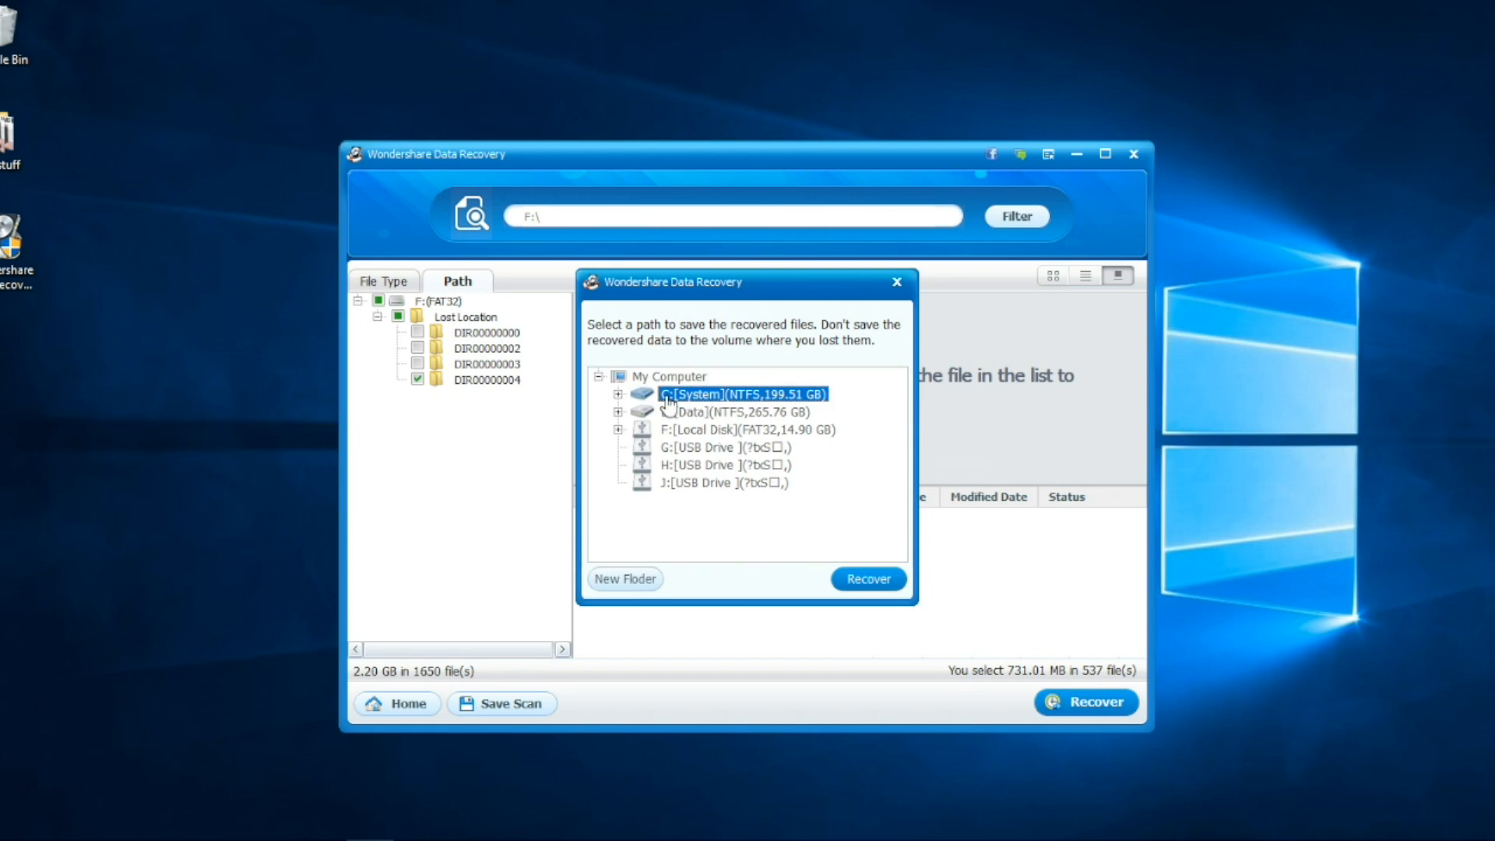
- Choose C:[System] as the save destination for the recovered files
click(869, 579)
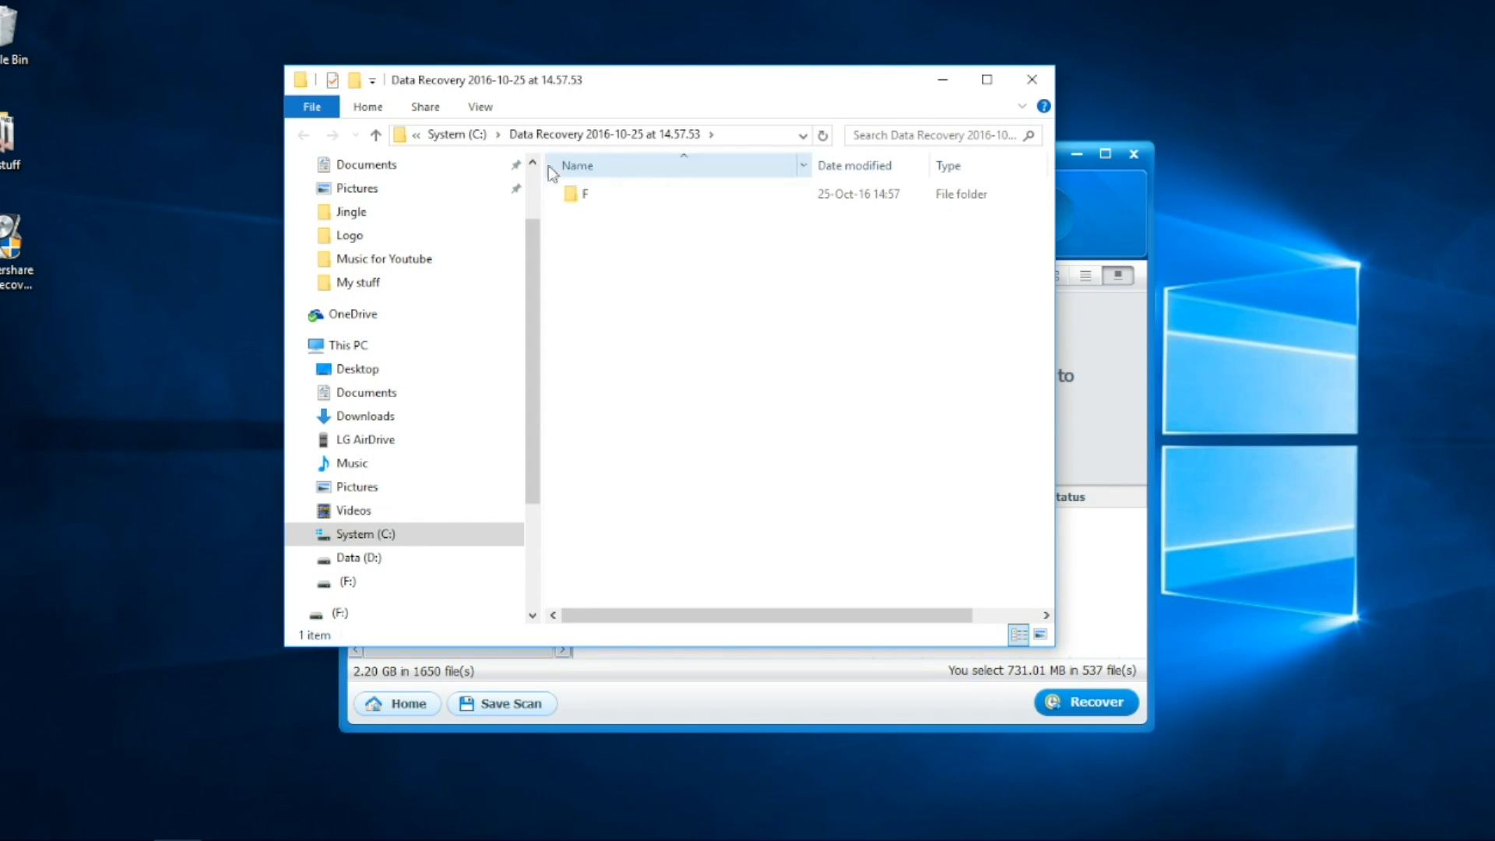
- Open the recovered F folder in File Explorer to view the photos
double_click(586, 194)
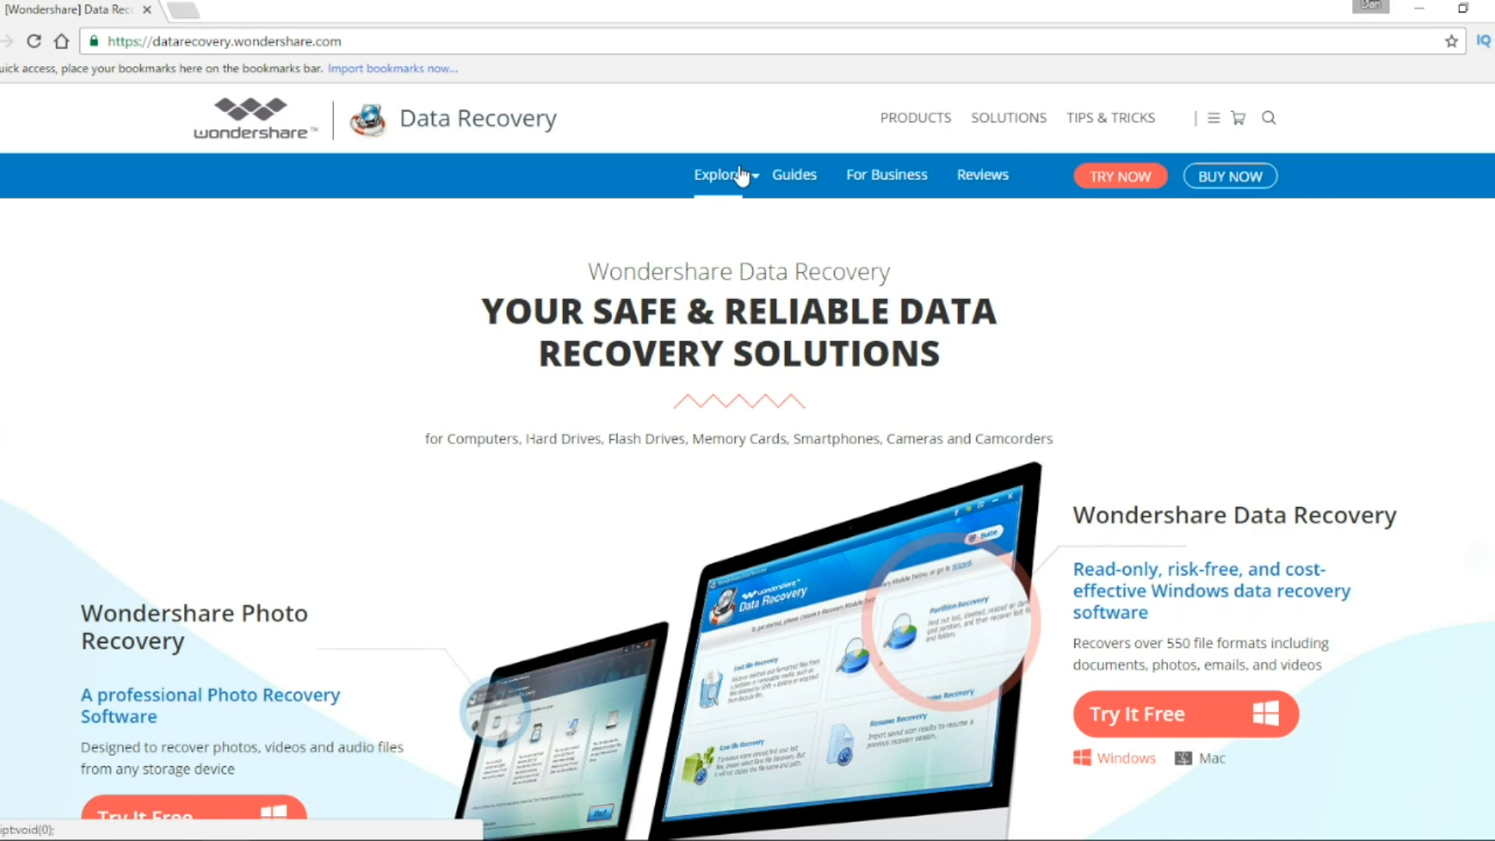
mouse_move(1231, 181)
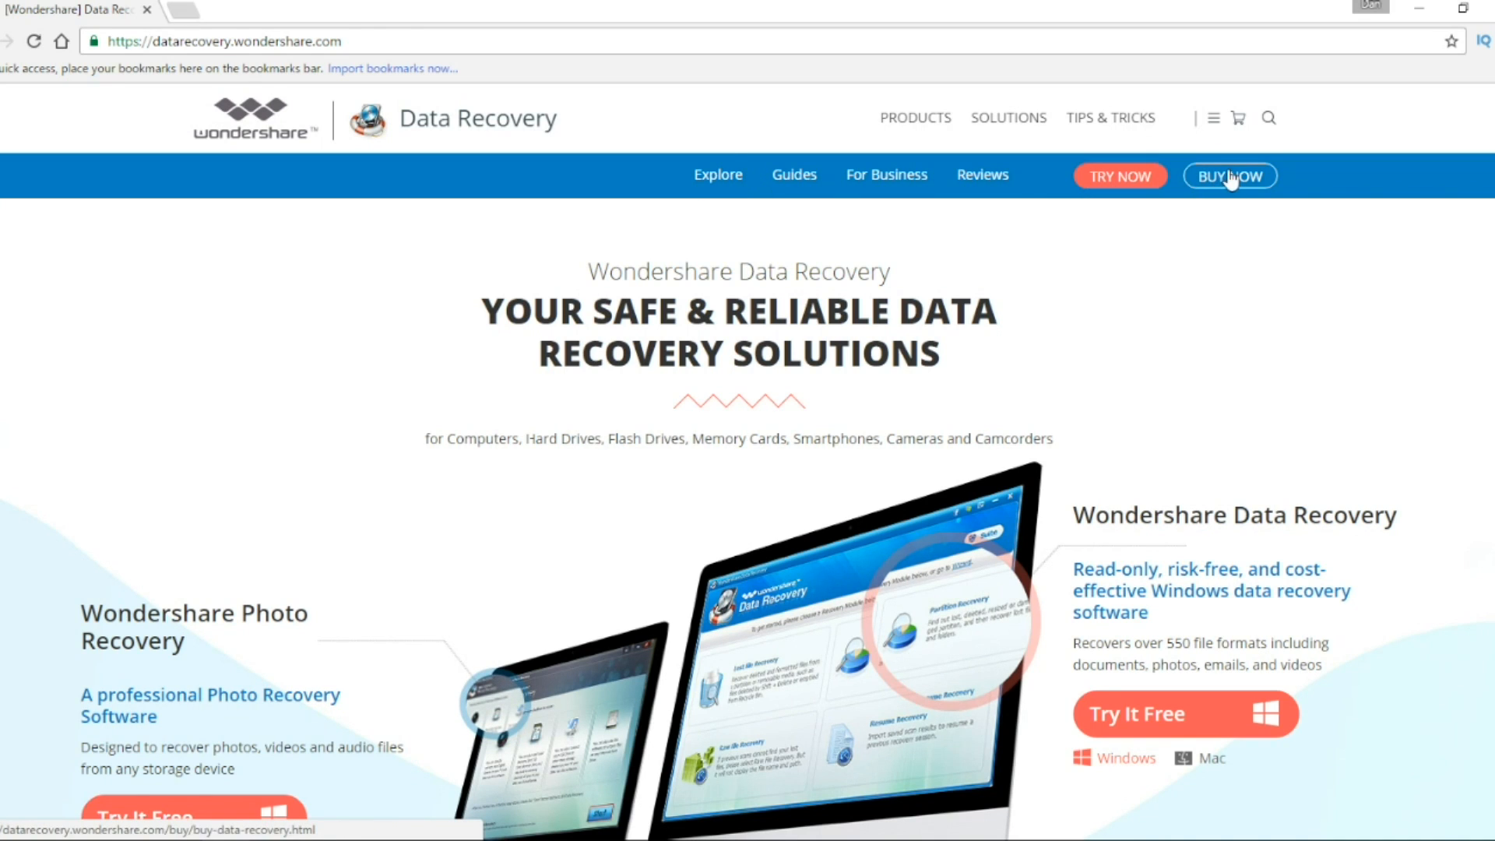
- Go to the BUY NOW pricing page and browse the Data Recovery $49.95 and Photo Recovery $34.95 comparison
click(1230, 174)
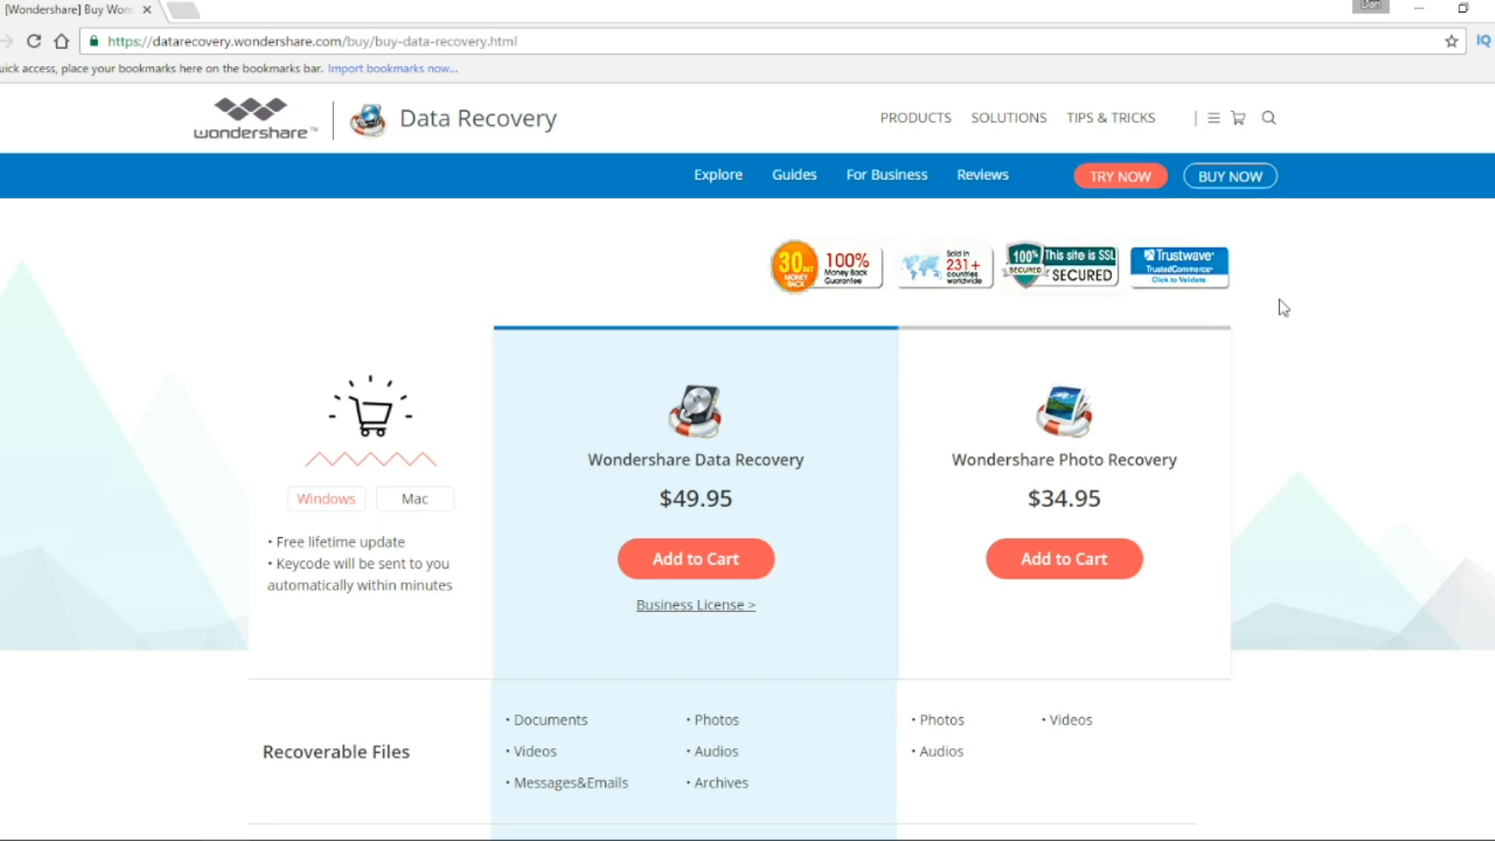
scroll(down, 3)
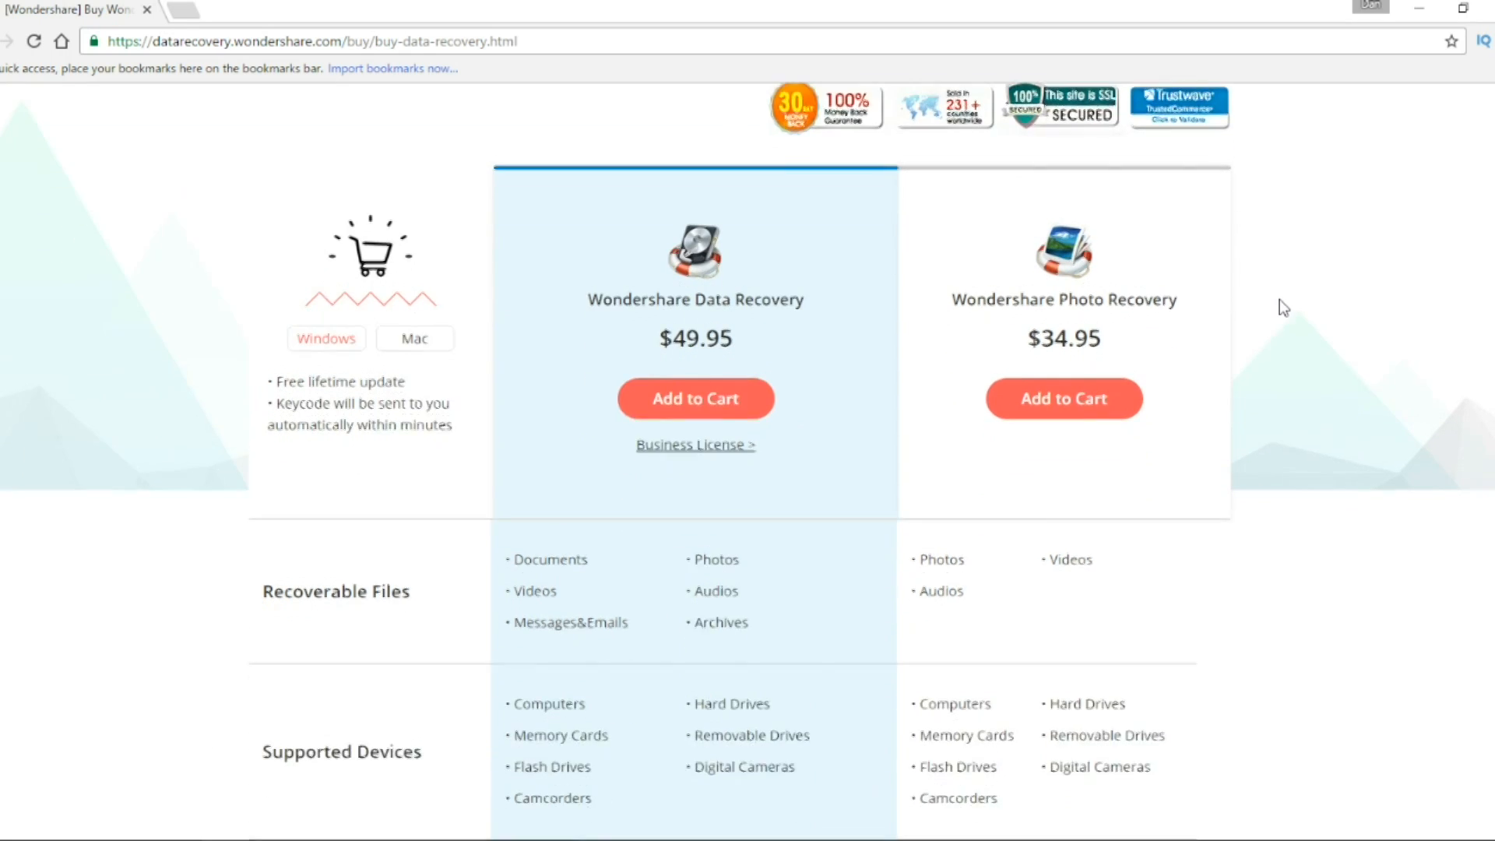
scroll(down, 3)
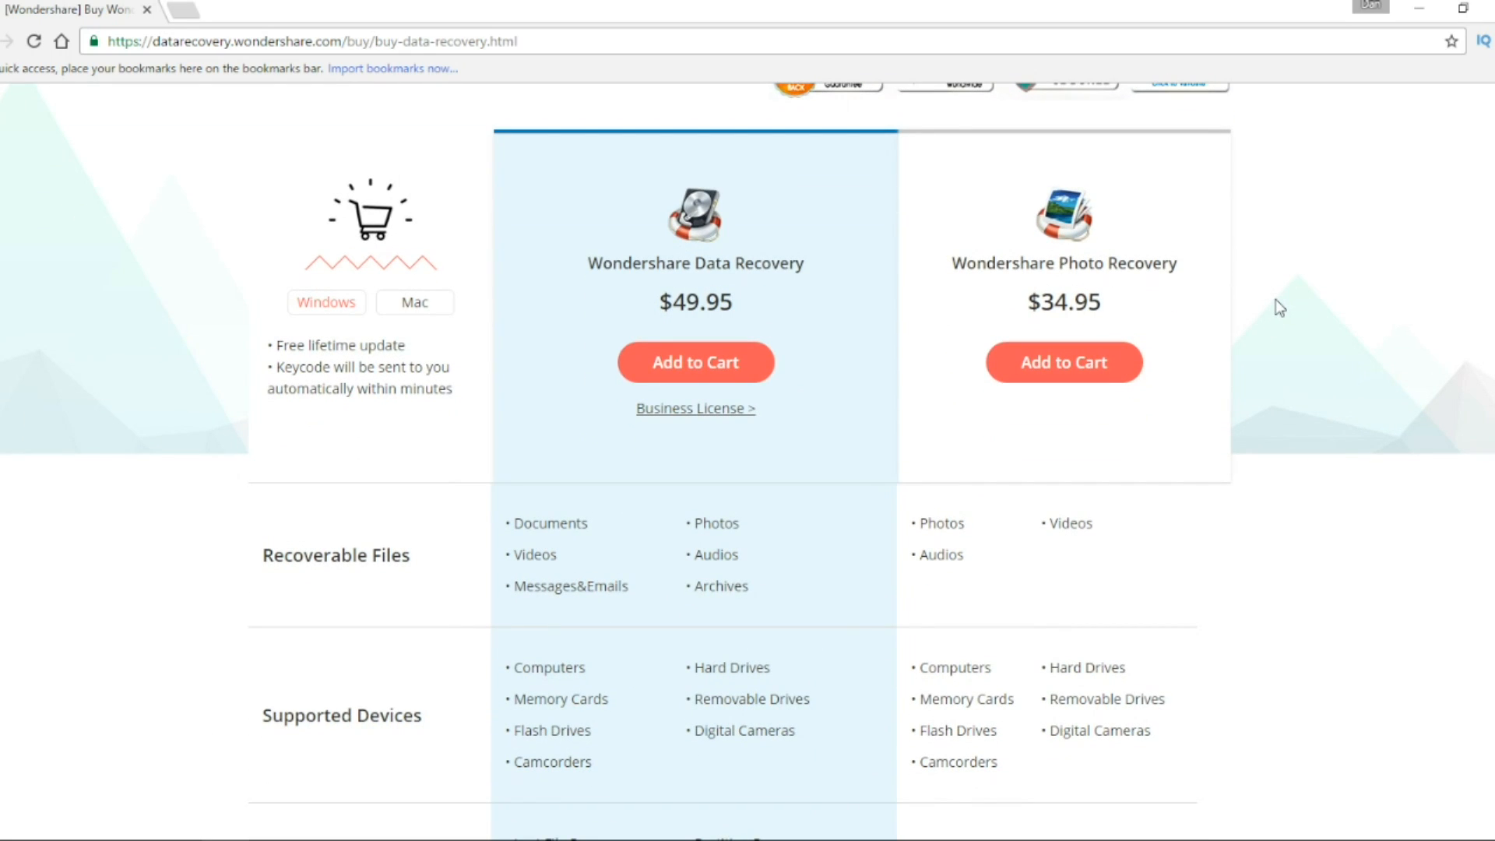